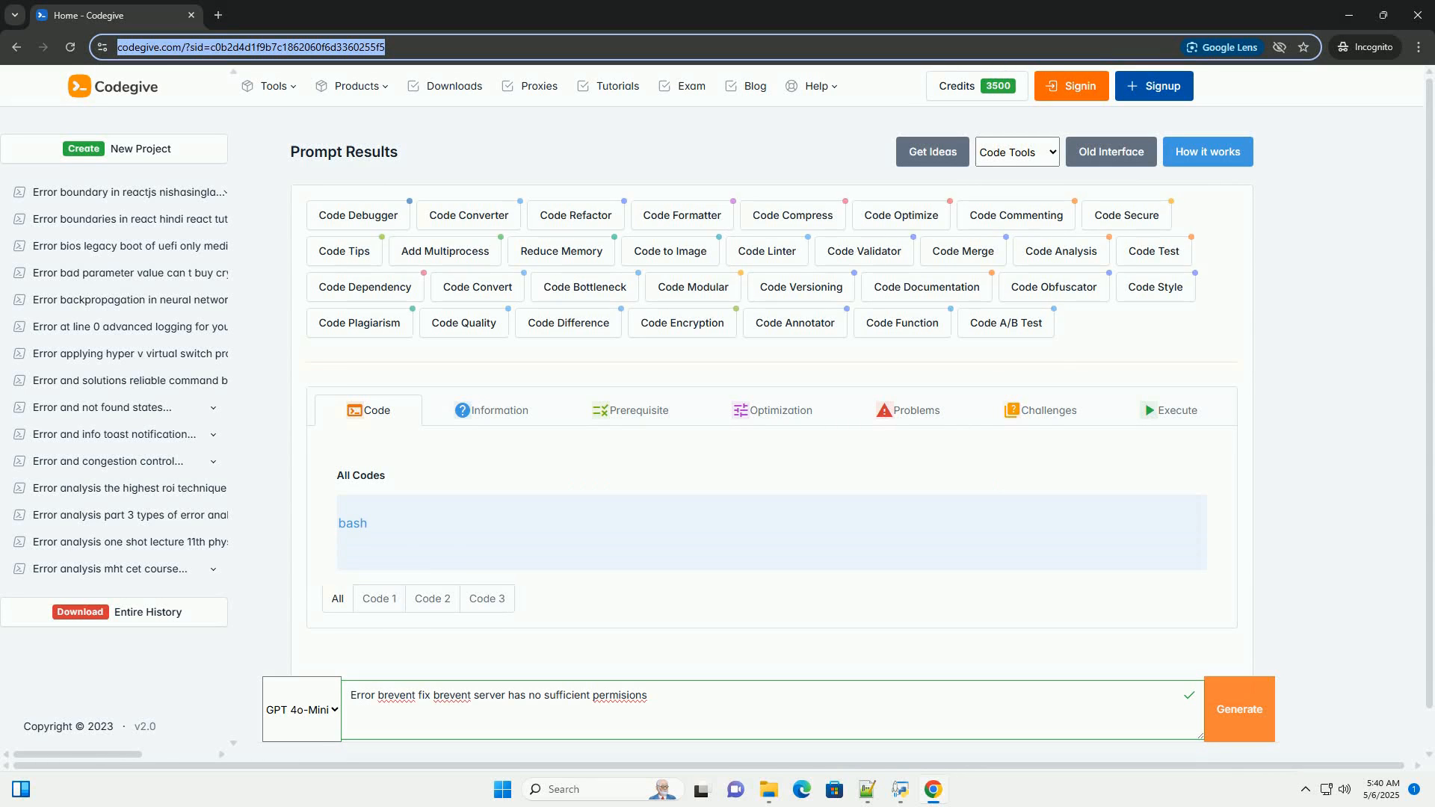
scroll(down, 3)
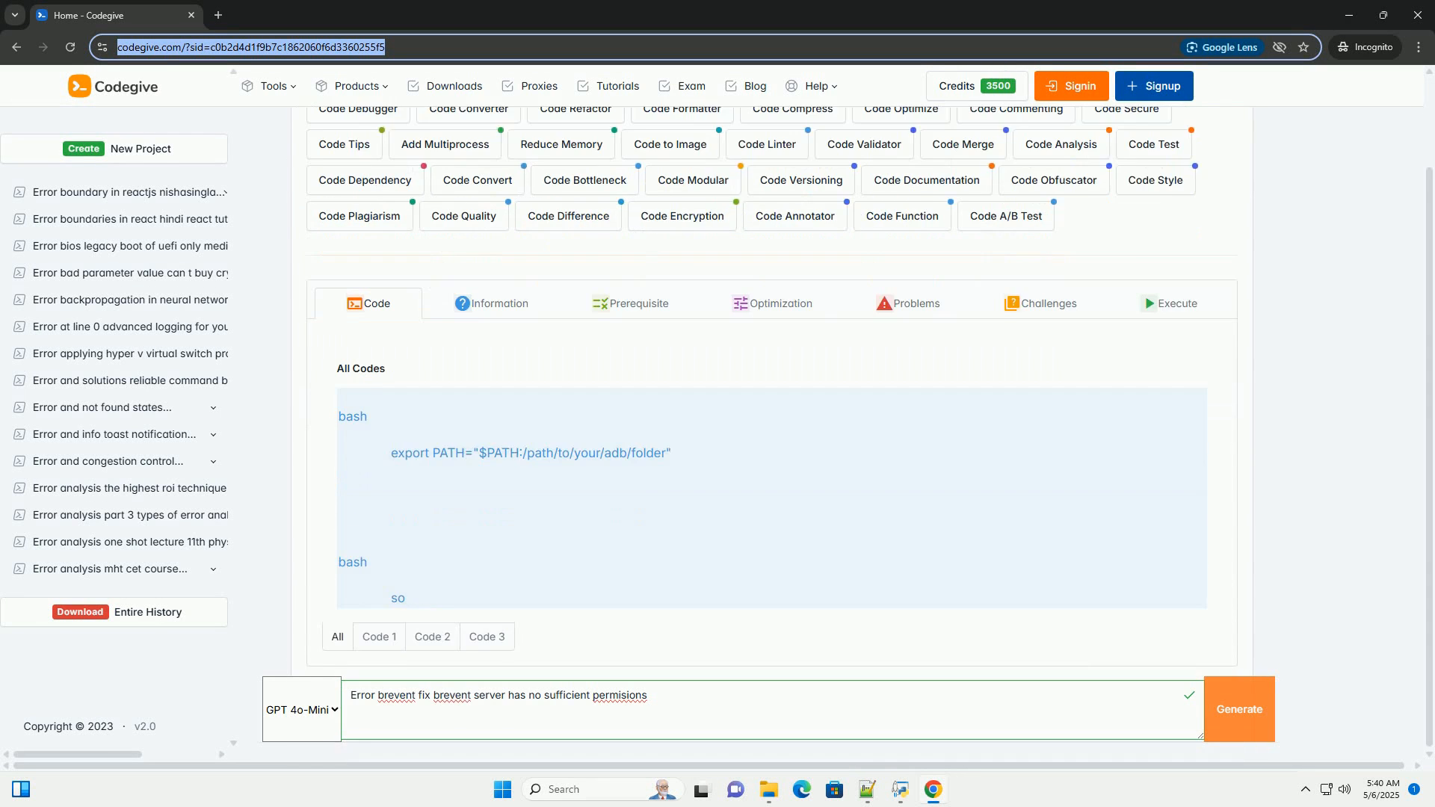
scroll(down, 3)
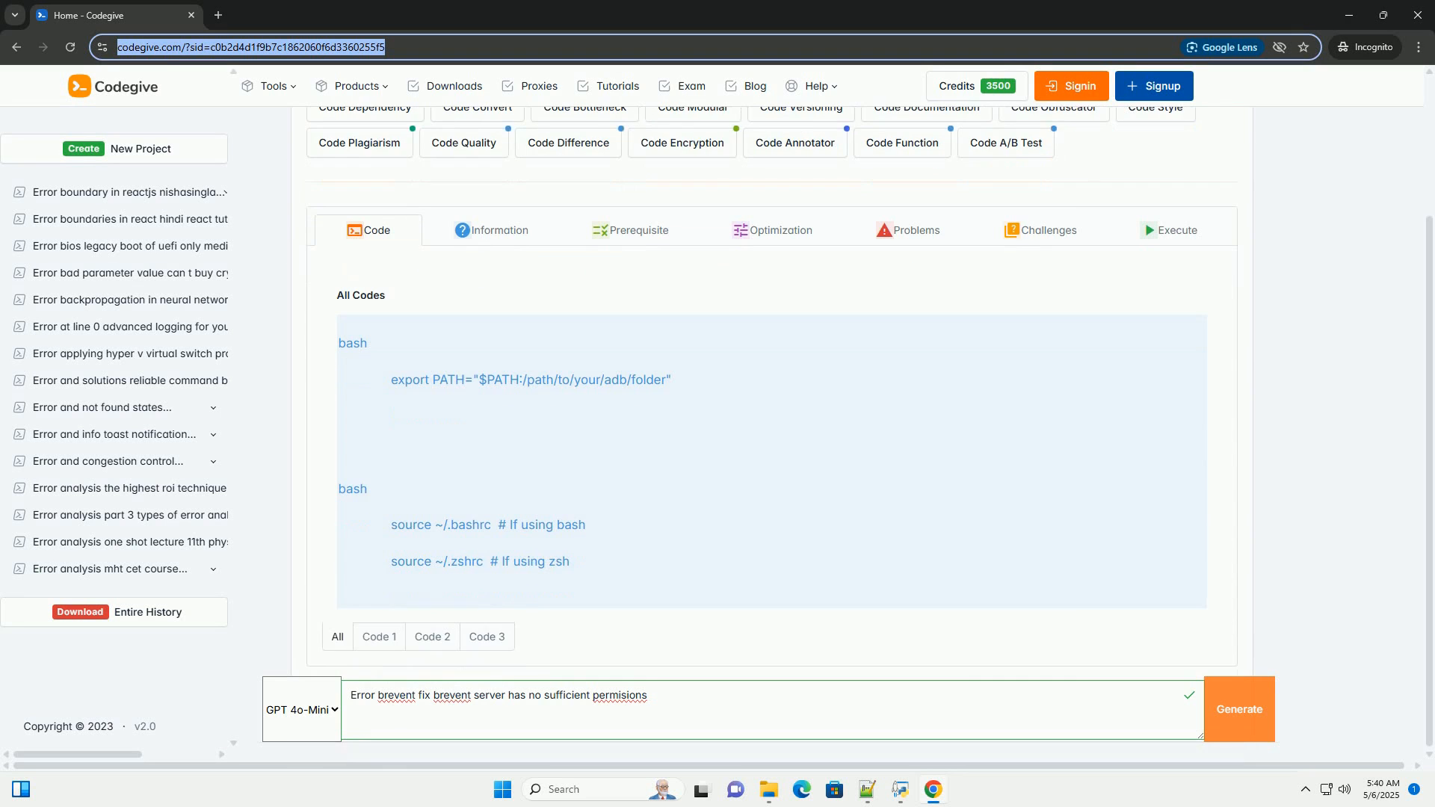
scroll(down, 3)
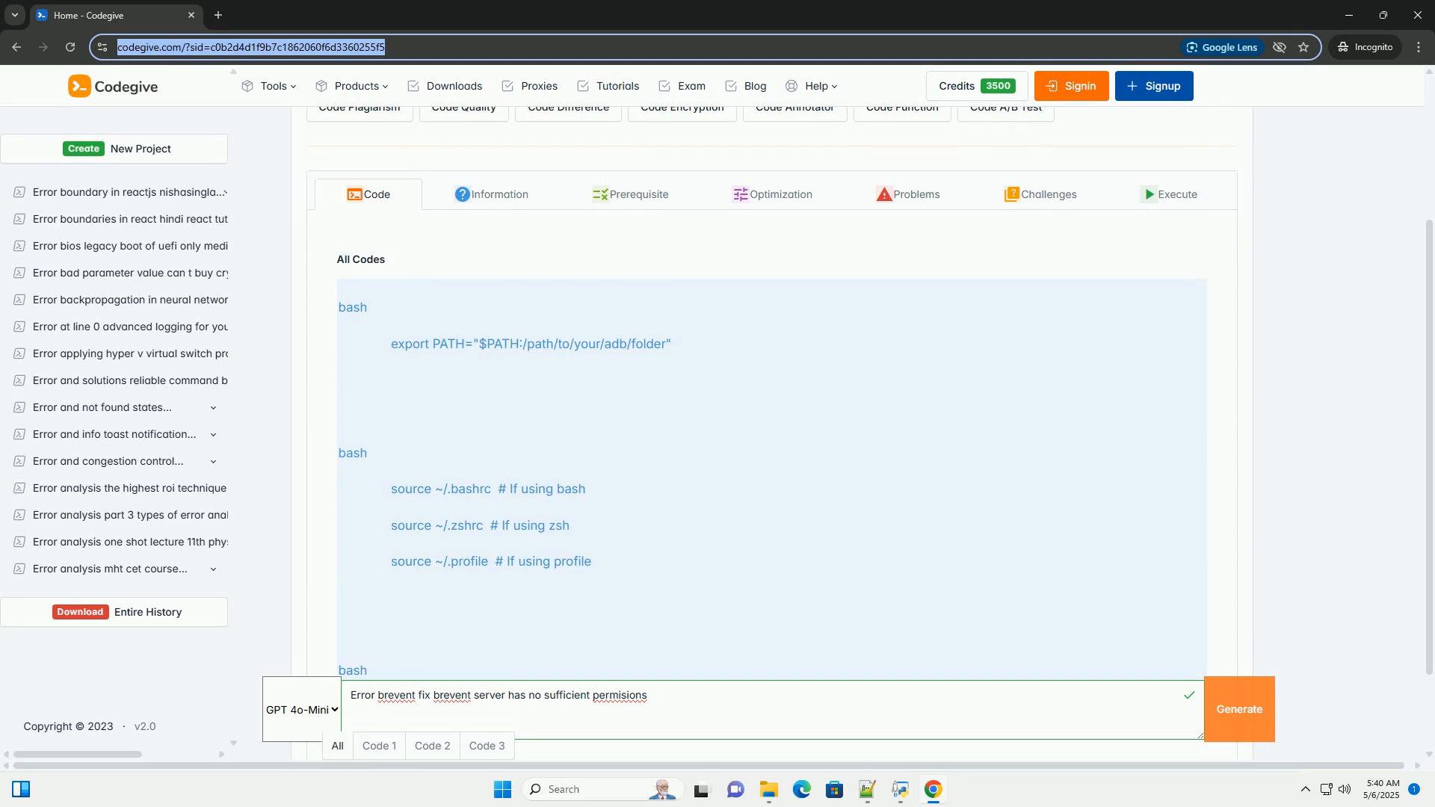
scroll(down, 3)
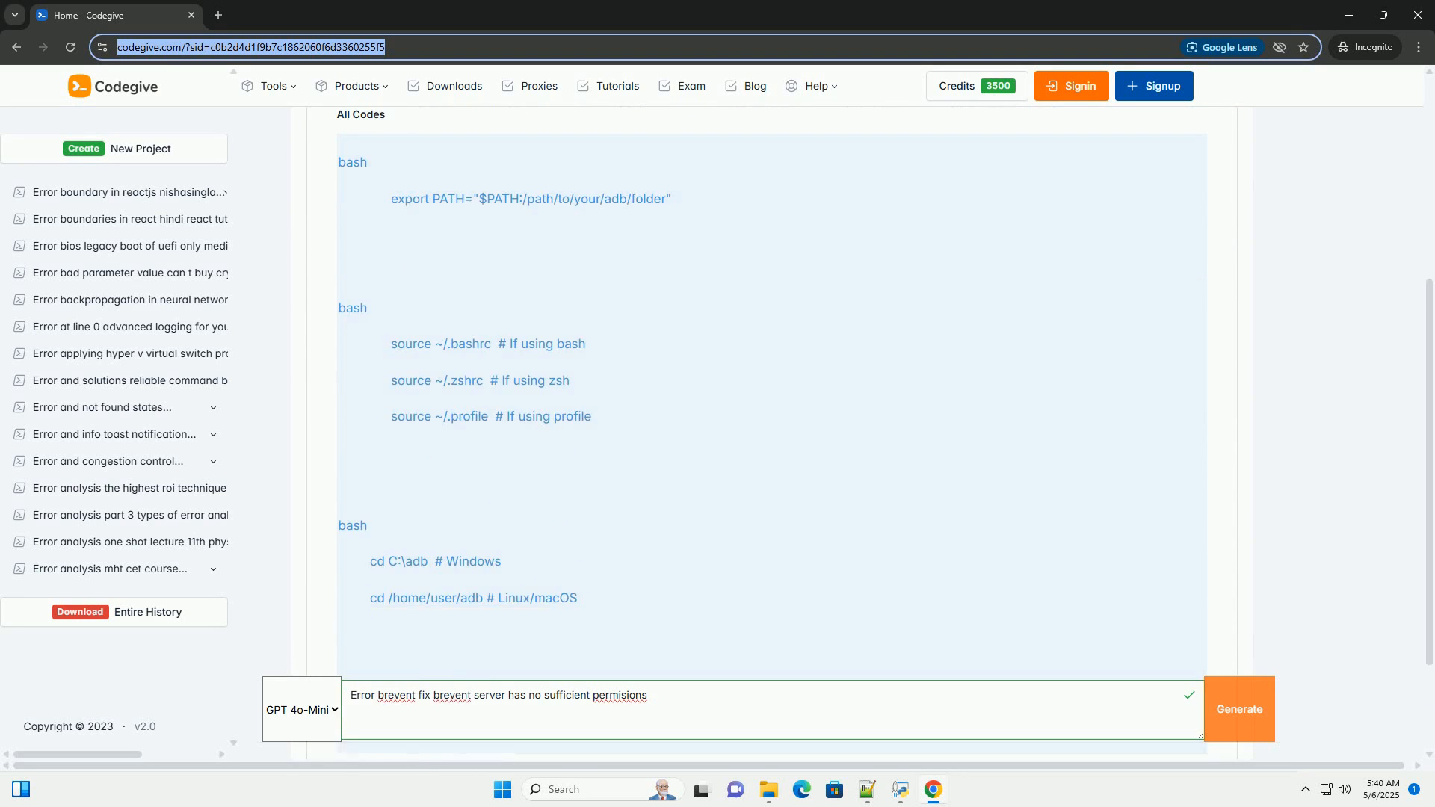
scroll(down, 3)
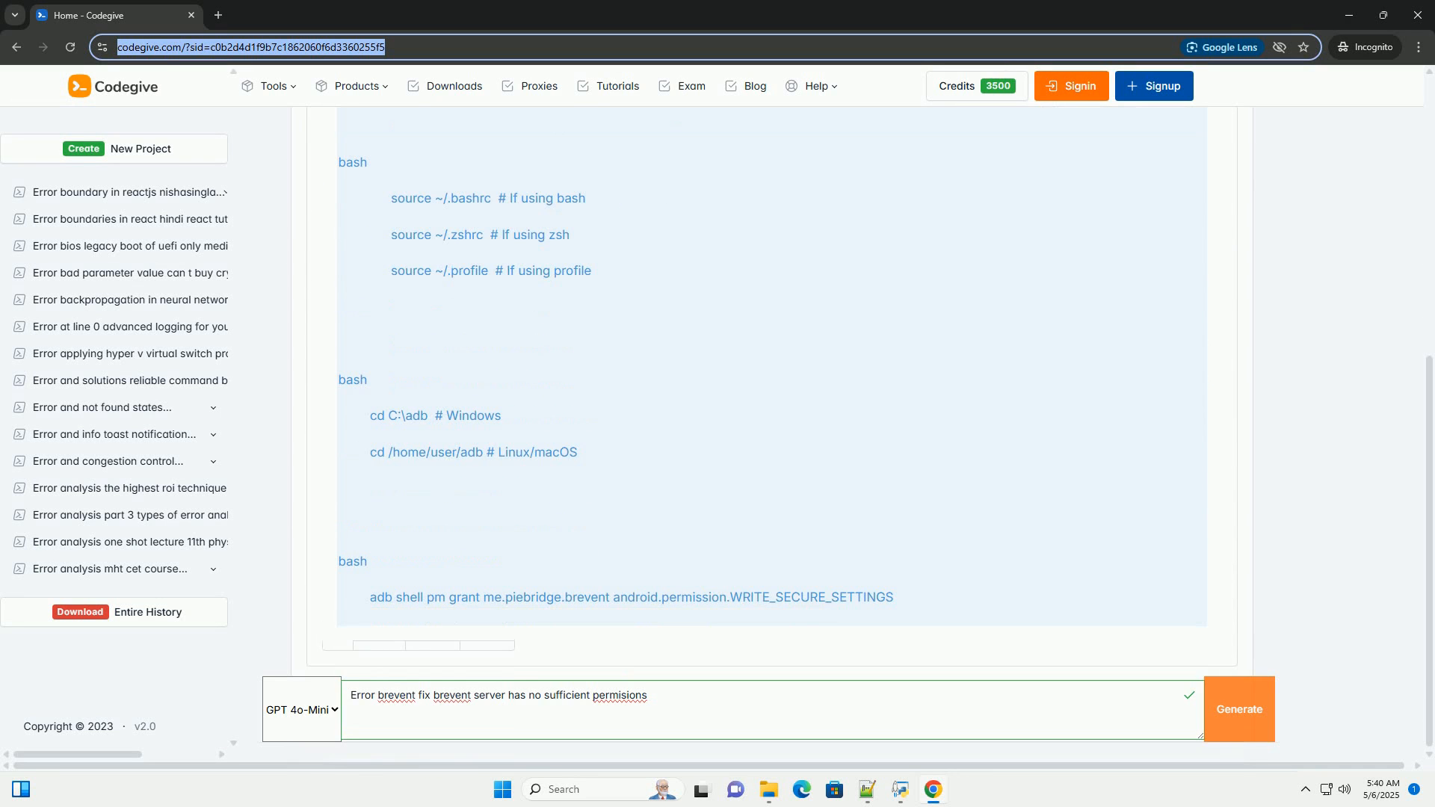
scroll(up, 3)
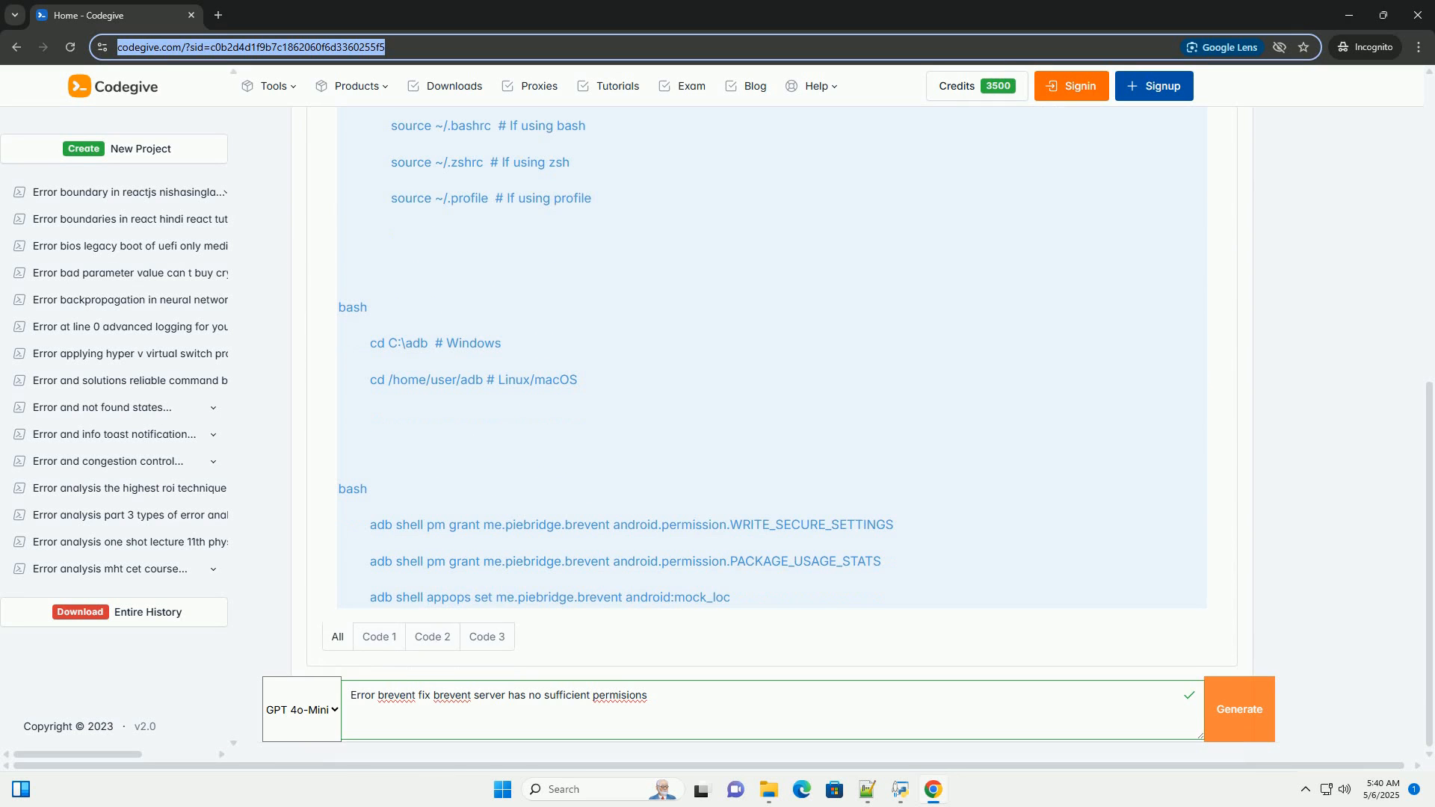
scroll(up, 3)
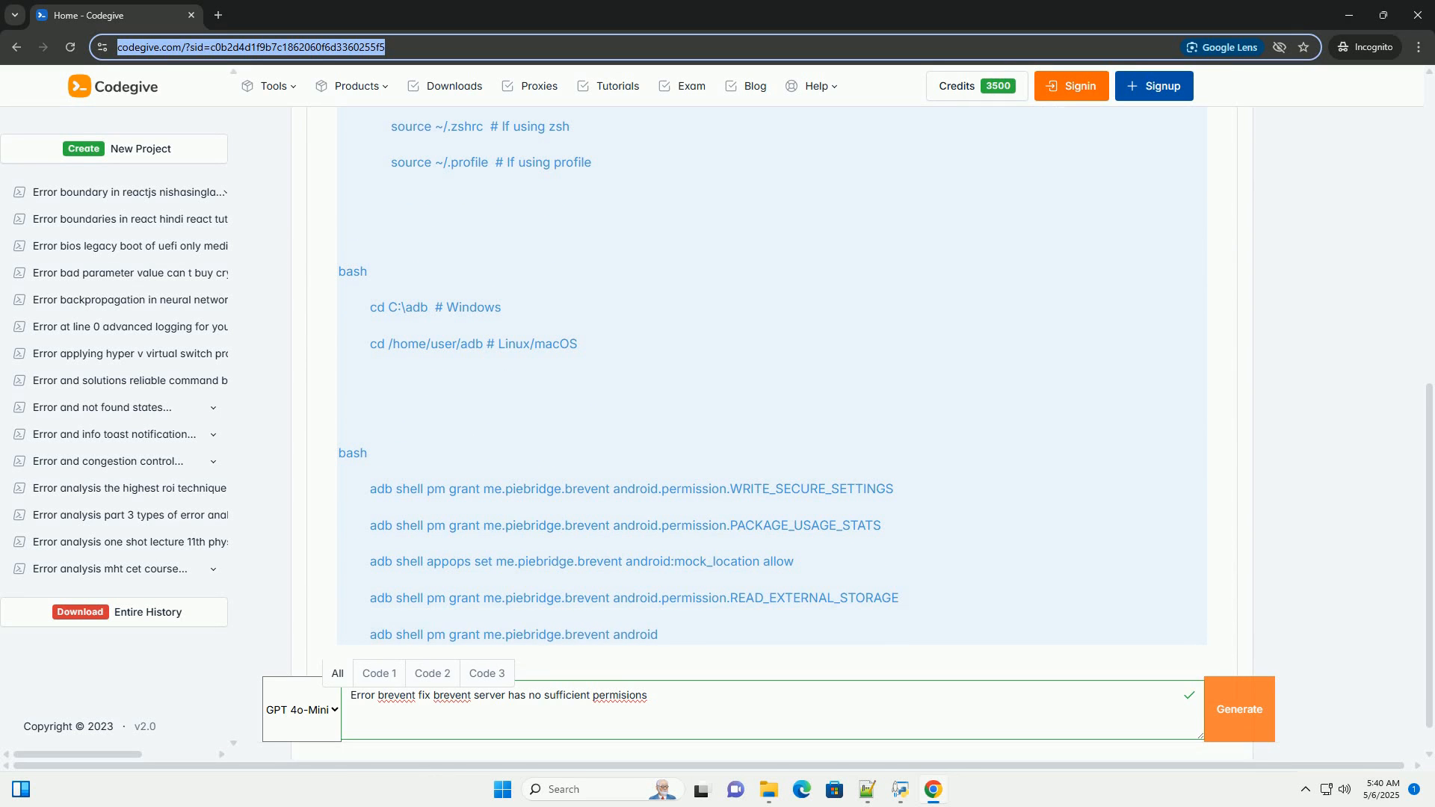
scroll(down, 3)
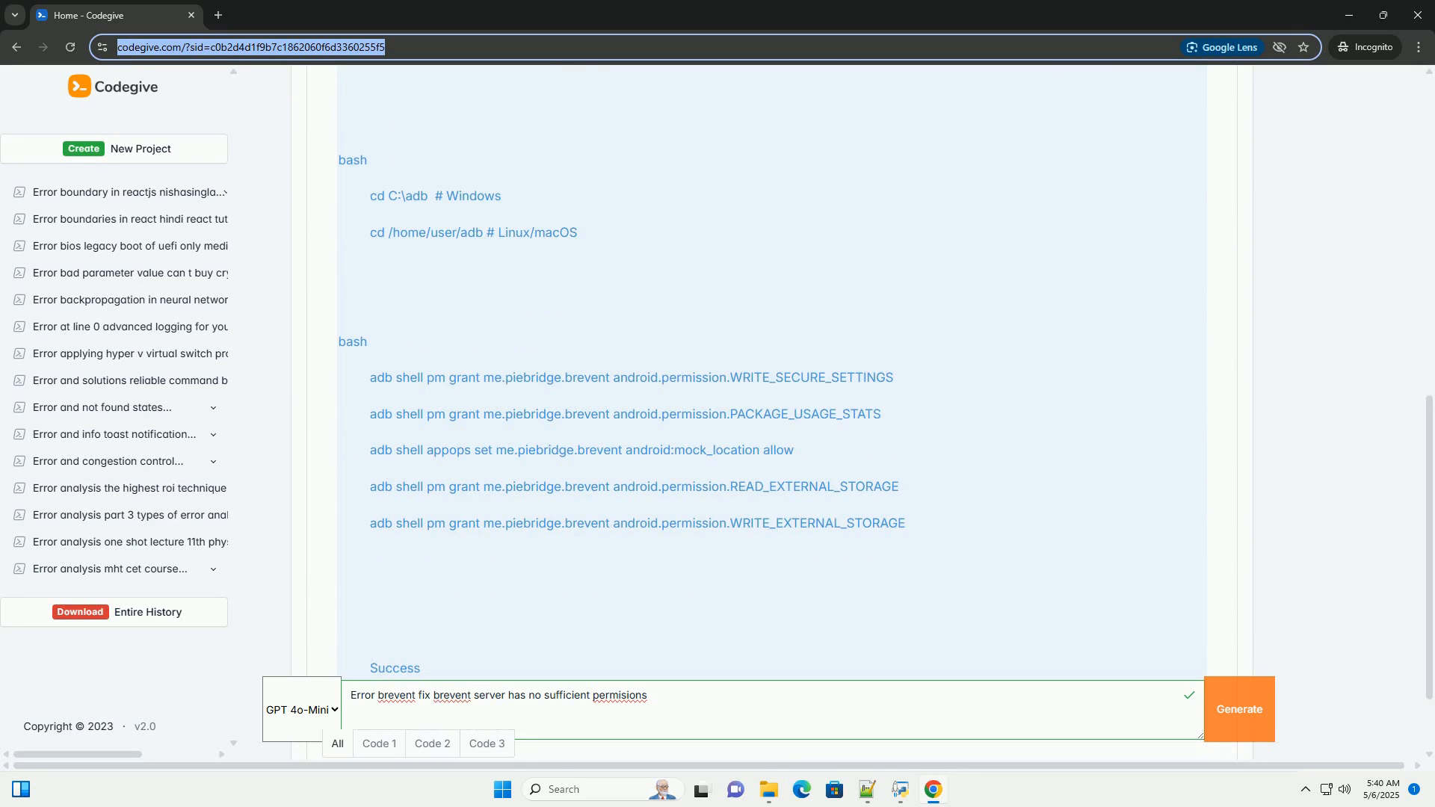
scroll(down, 3)
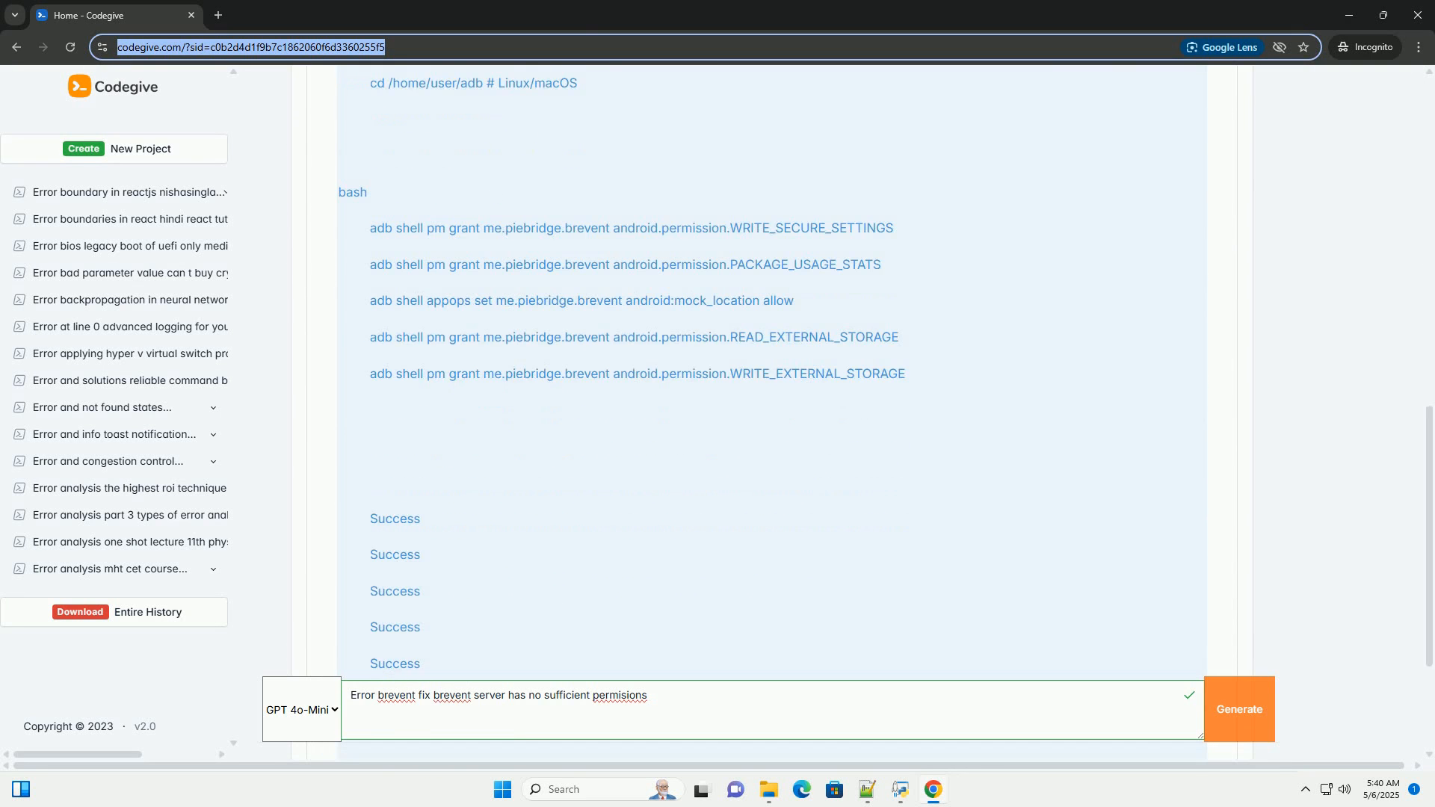
scroll(down, 3)
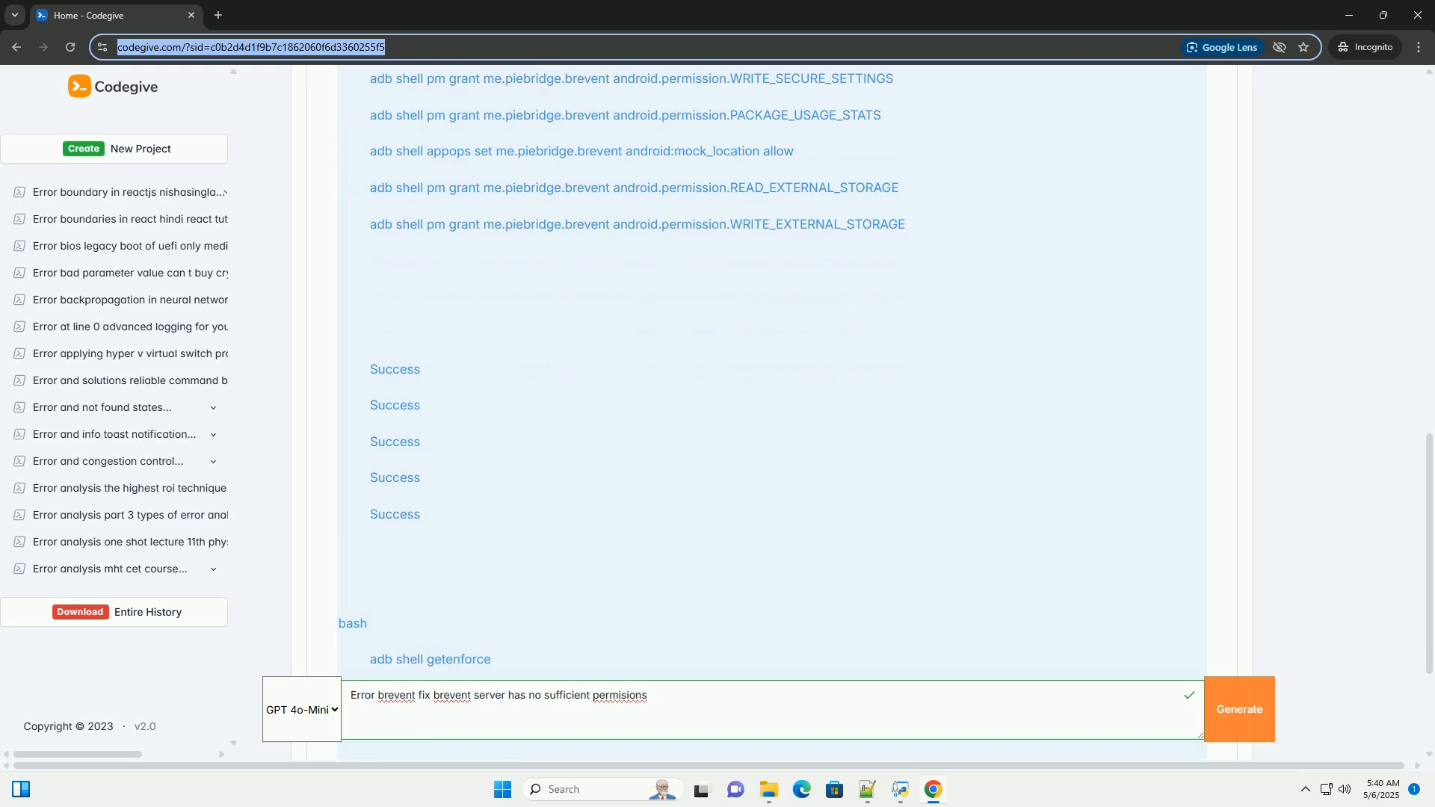
scroll(down, 3)
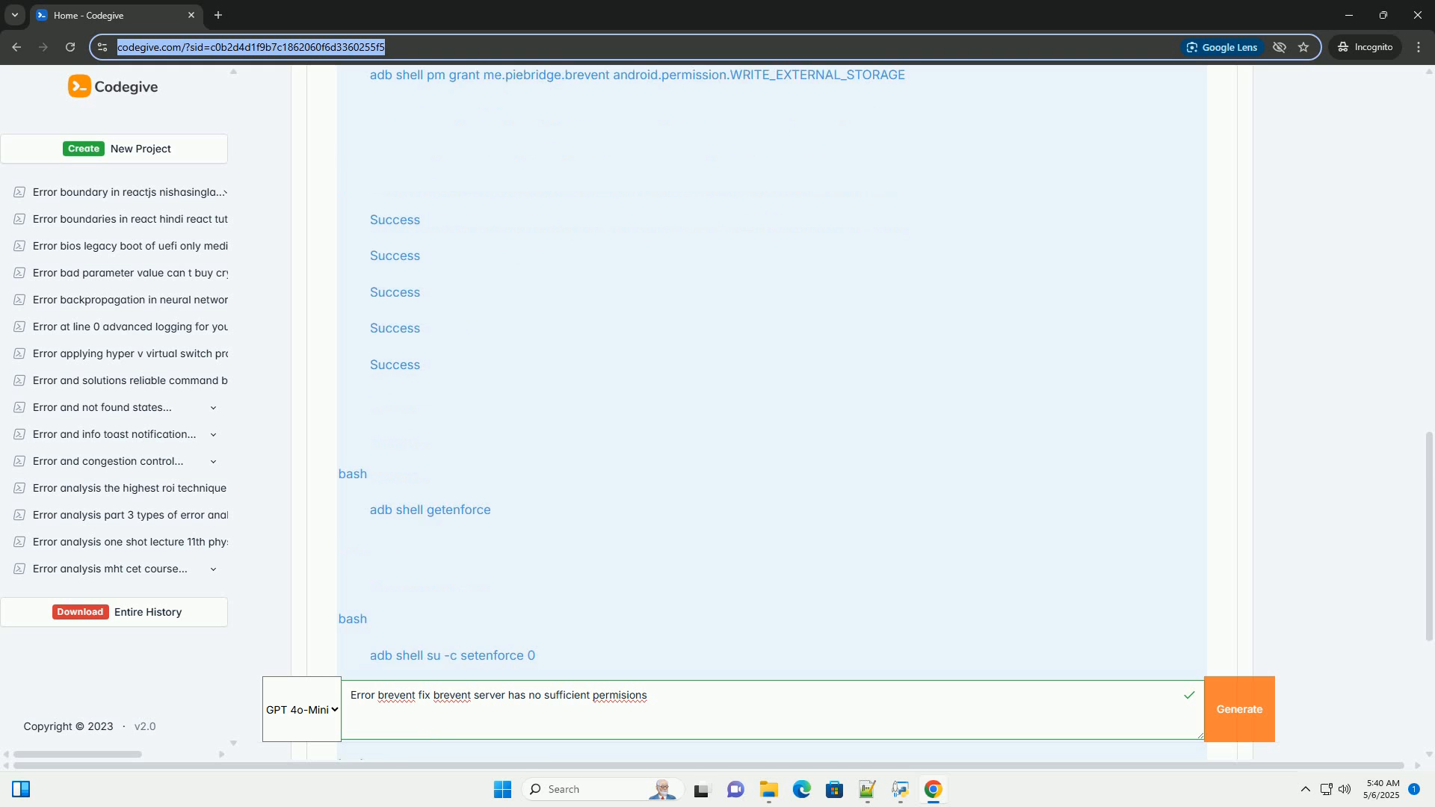
scroll(down, 3)
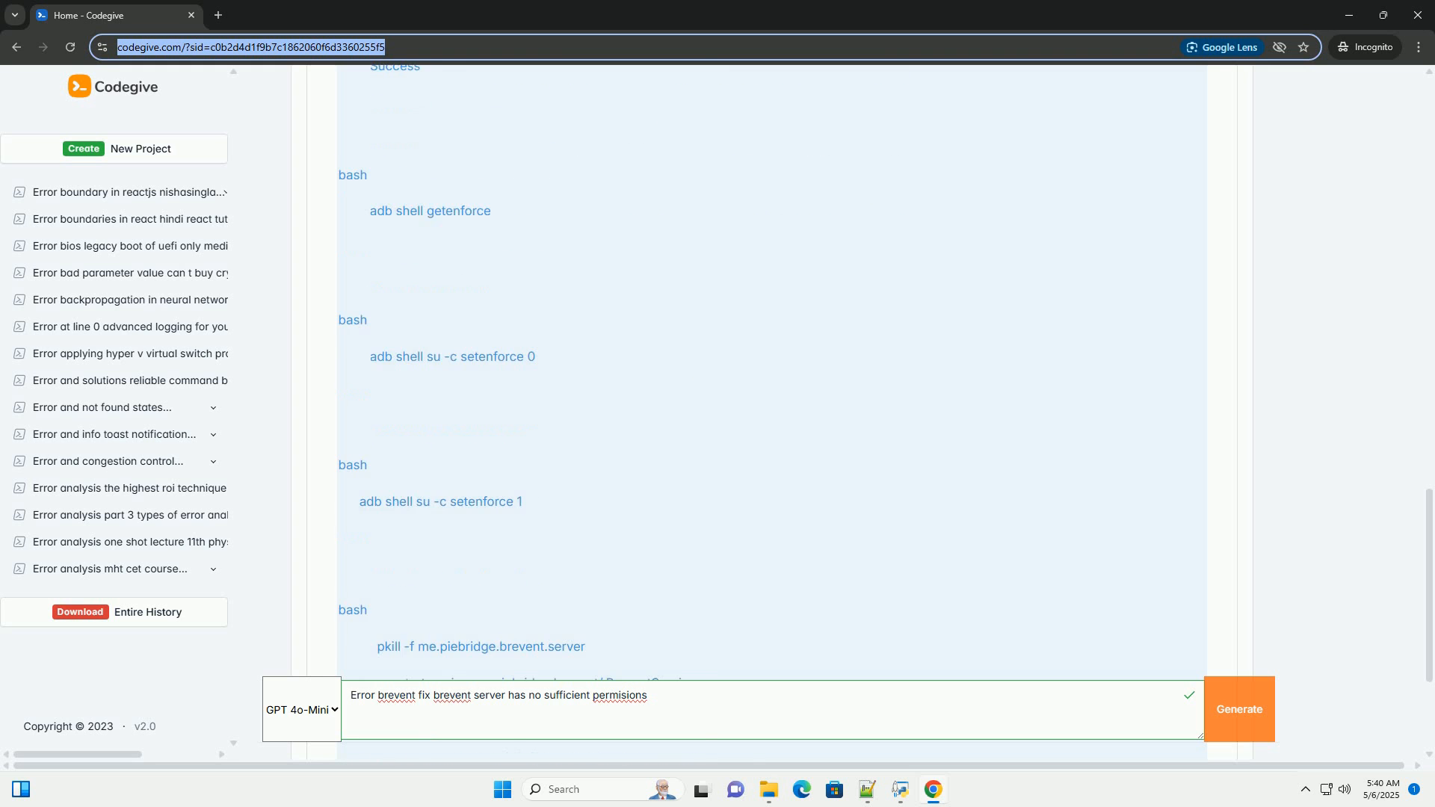
scroll(down, 3)
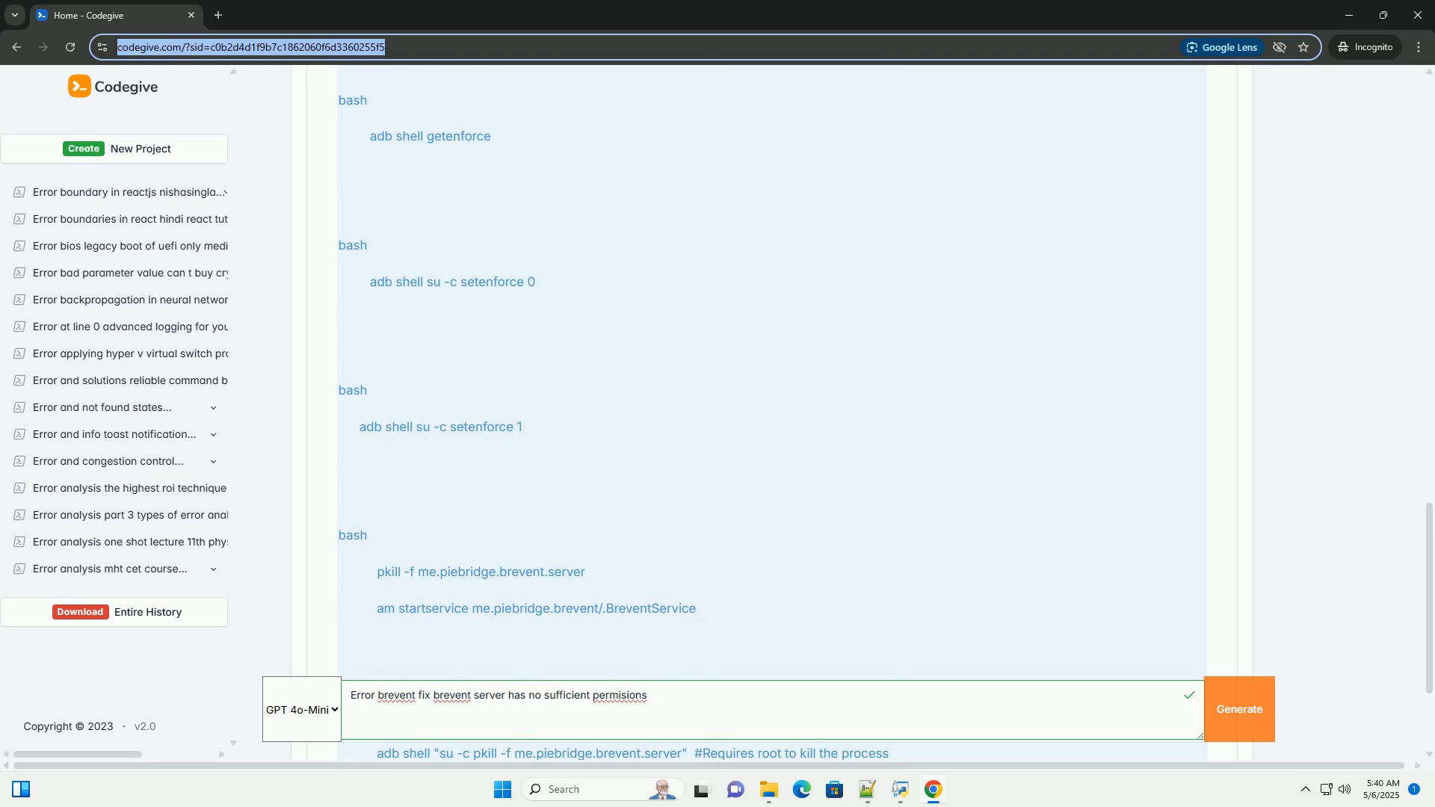
scroll(down, 3)
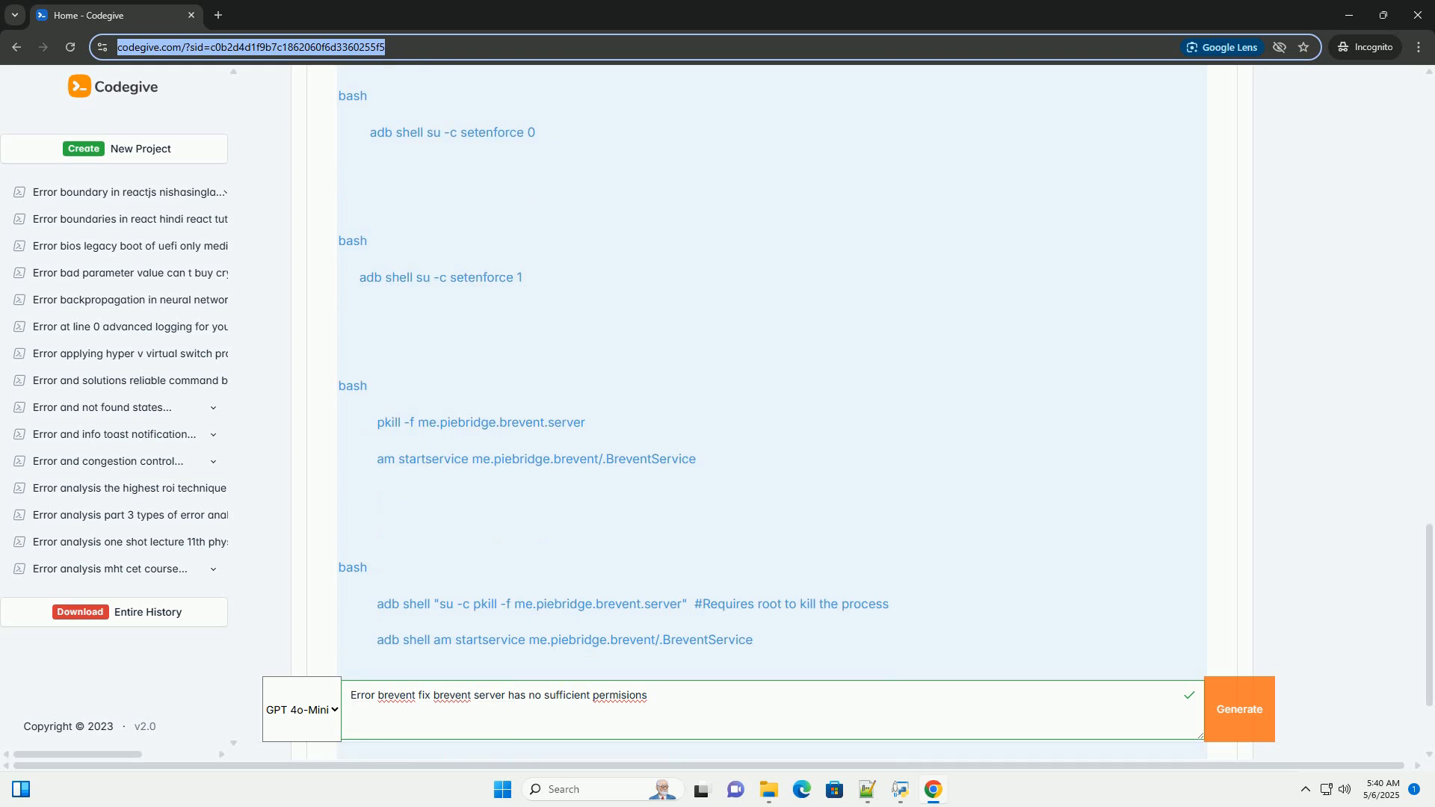
scroll(down, 3)
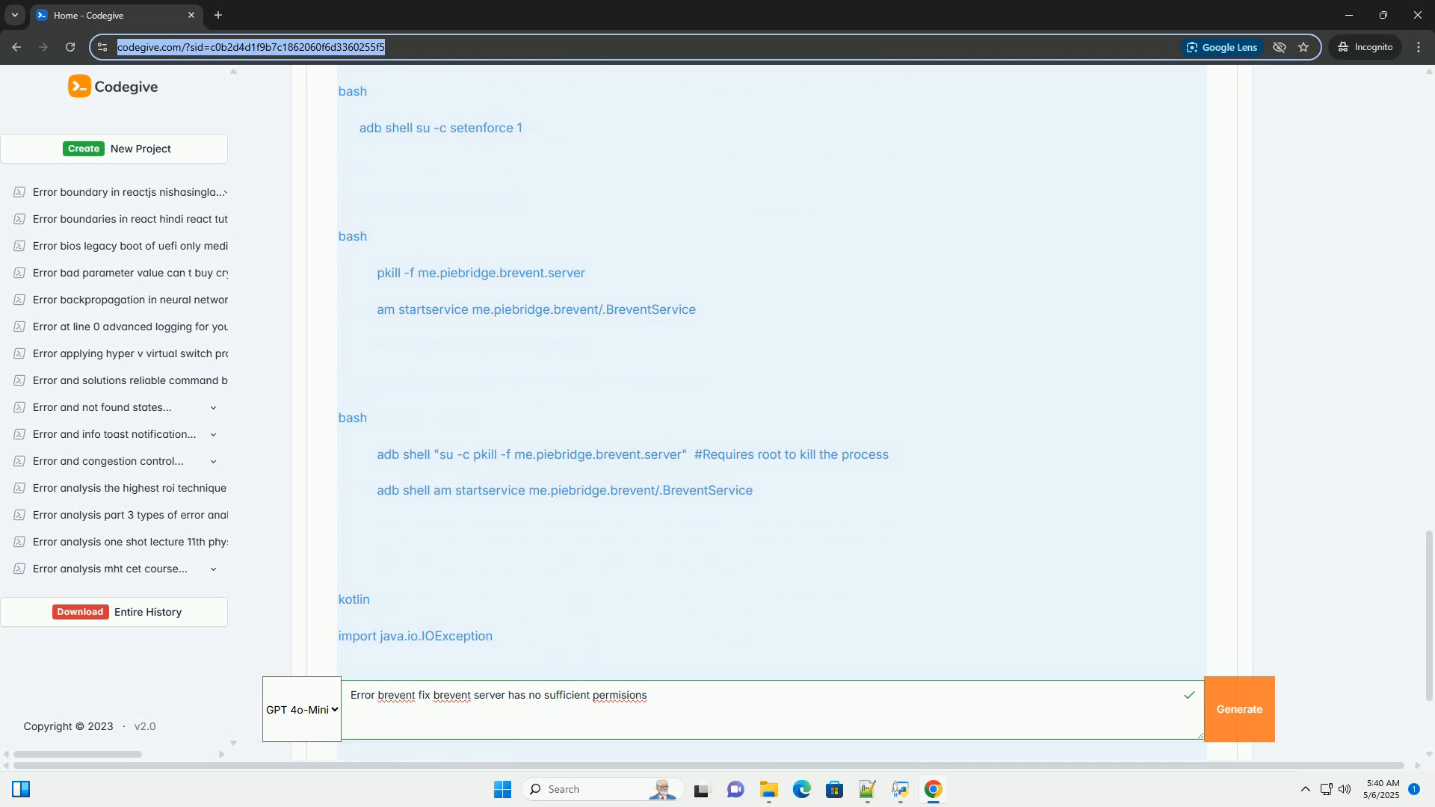
scroll(down, 3)
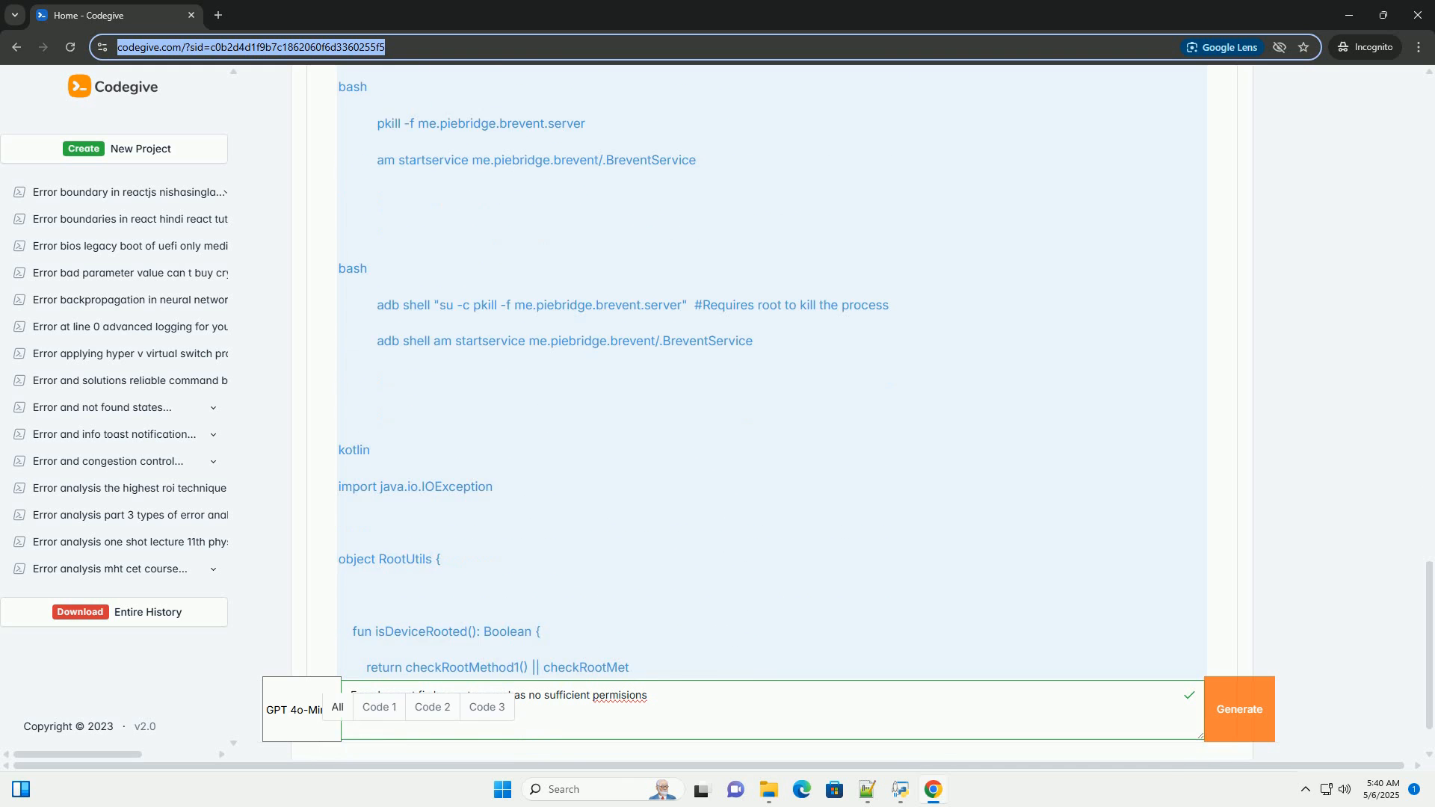
scroll(down, 3)
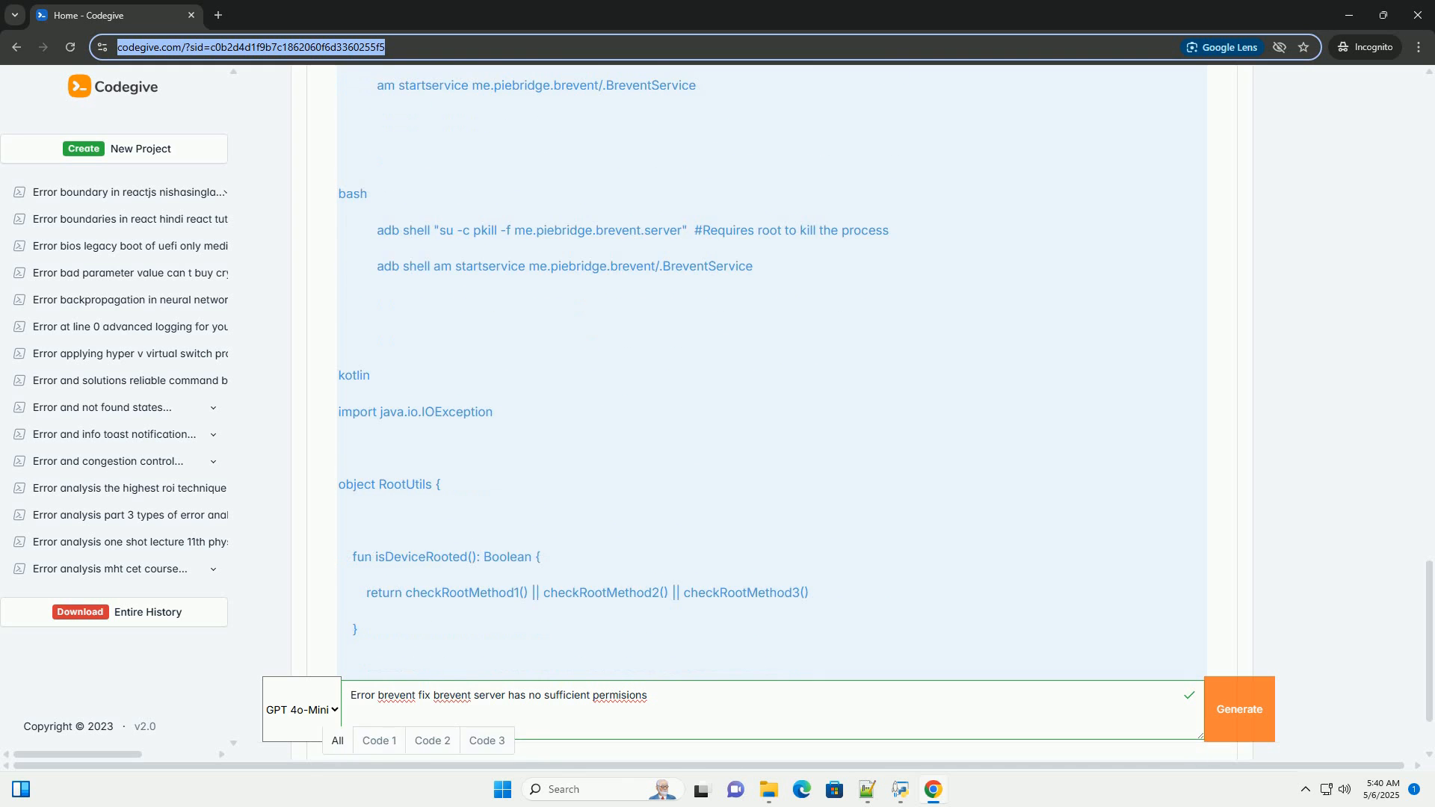
scroll(down, 3)
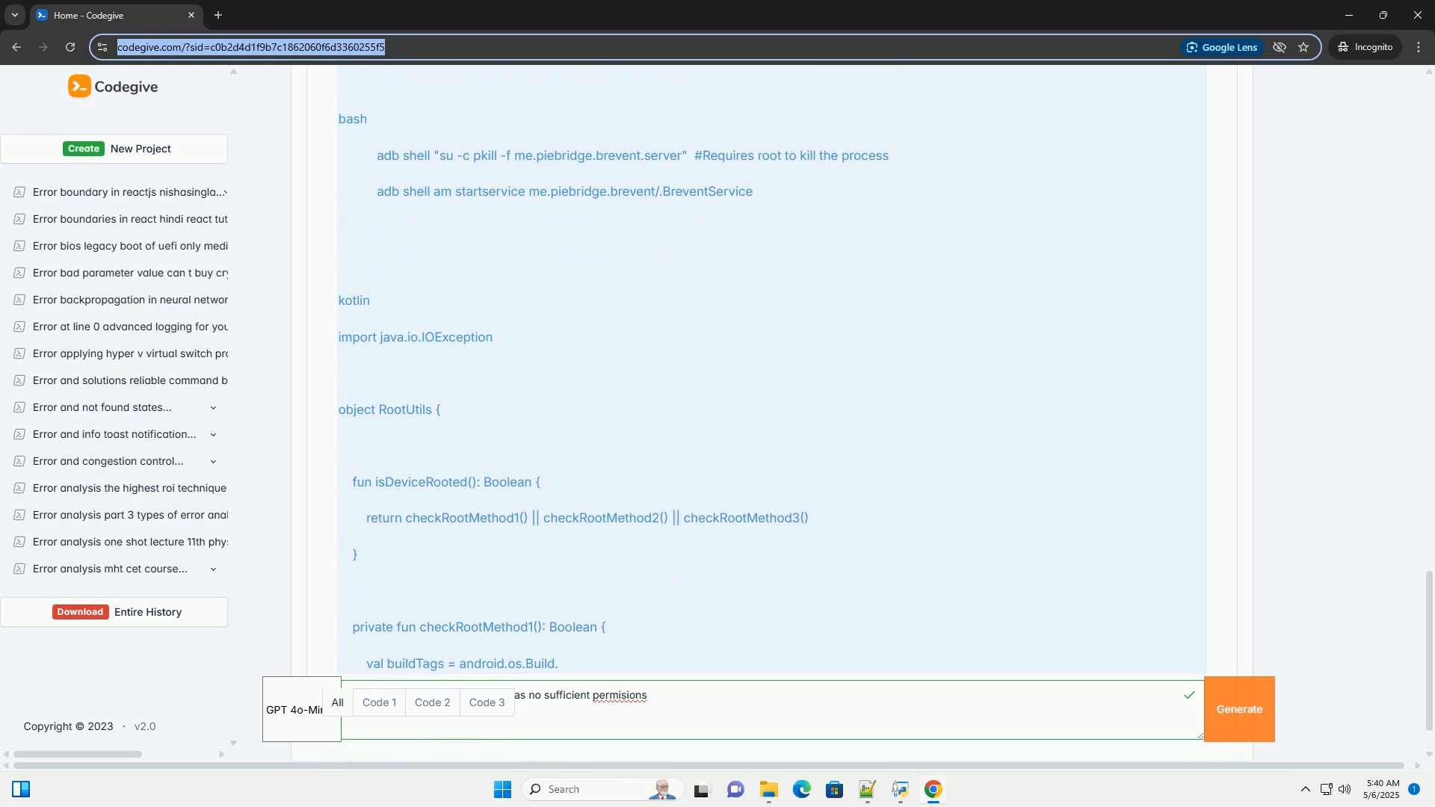
scroll(down, 3)
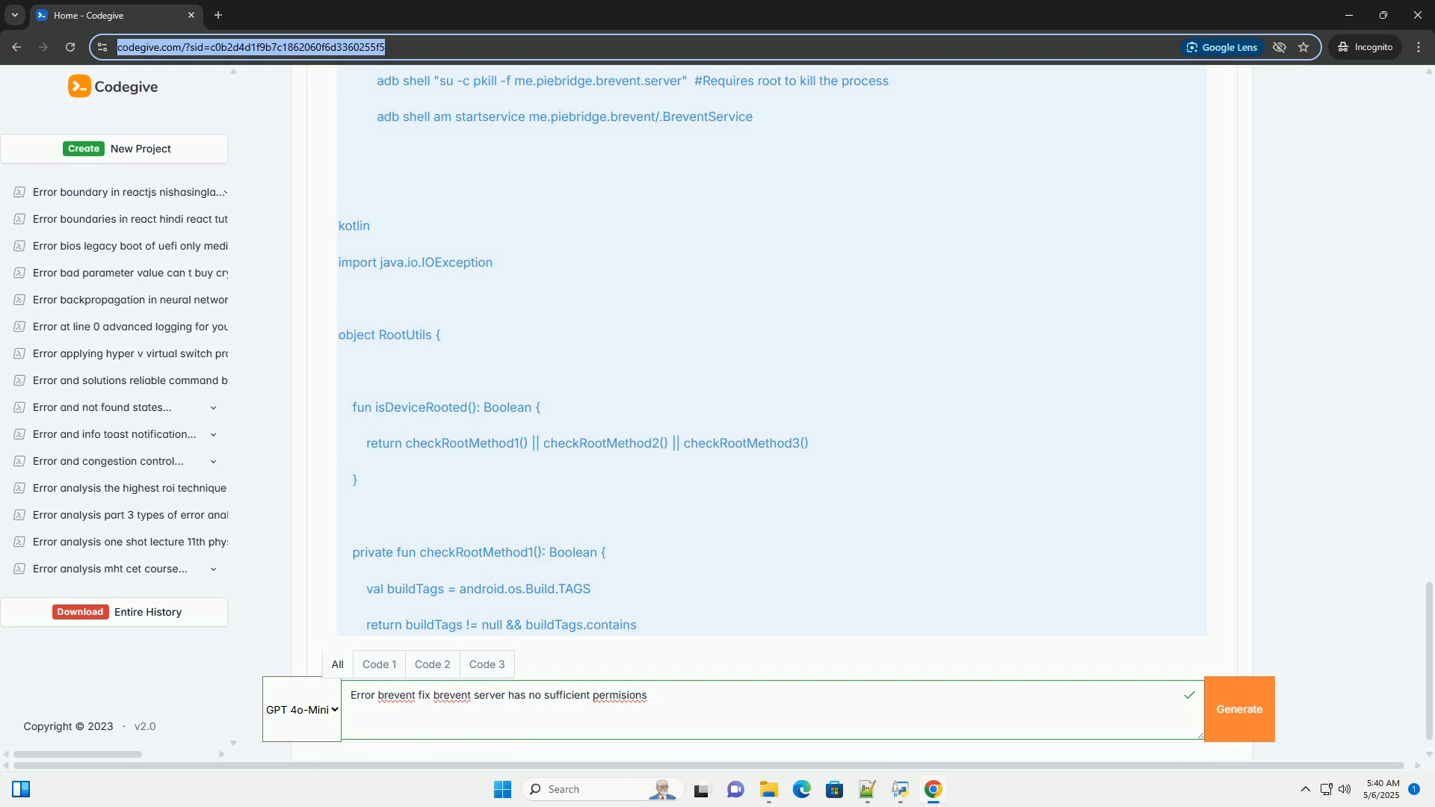
scroll(down, 3)
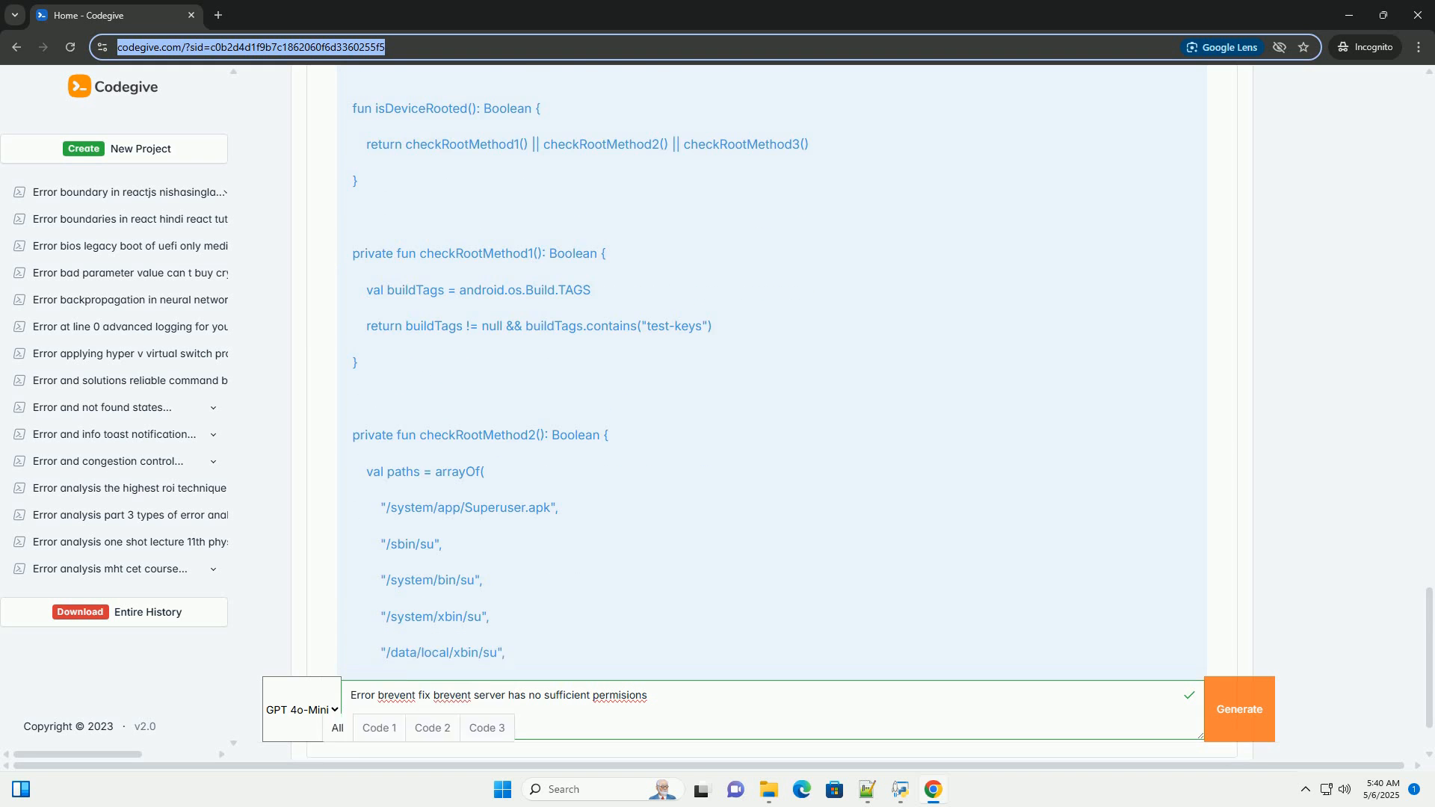
scroll(down, 3)
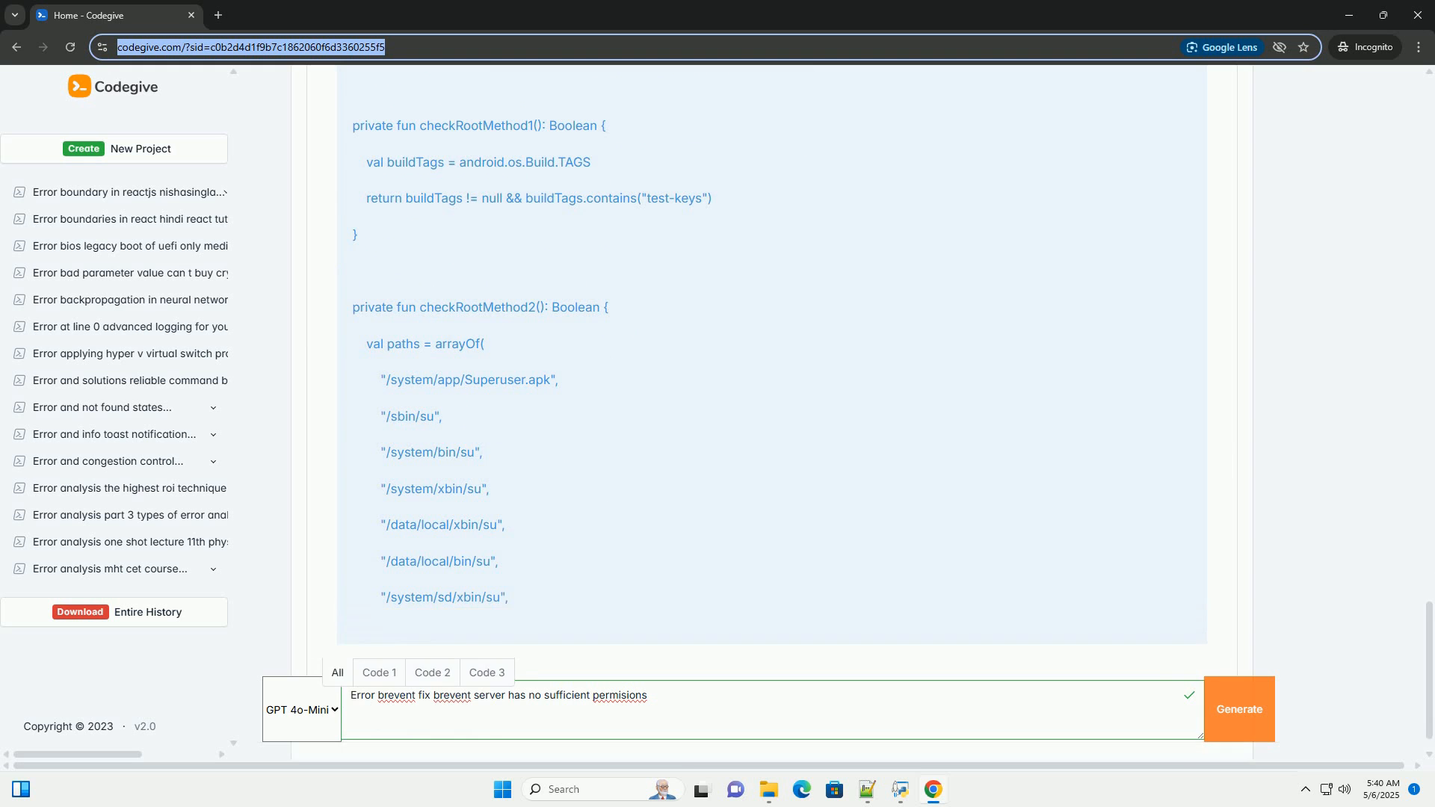
scroll(down, 3)
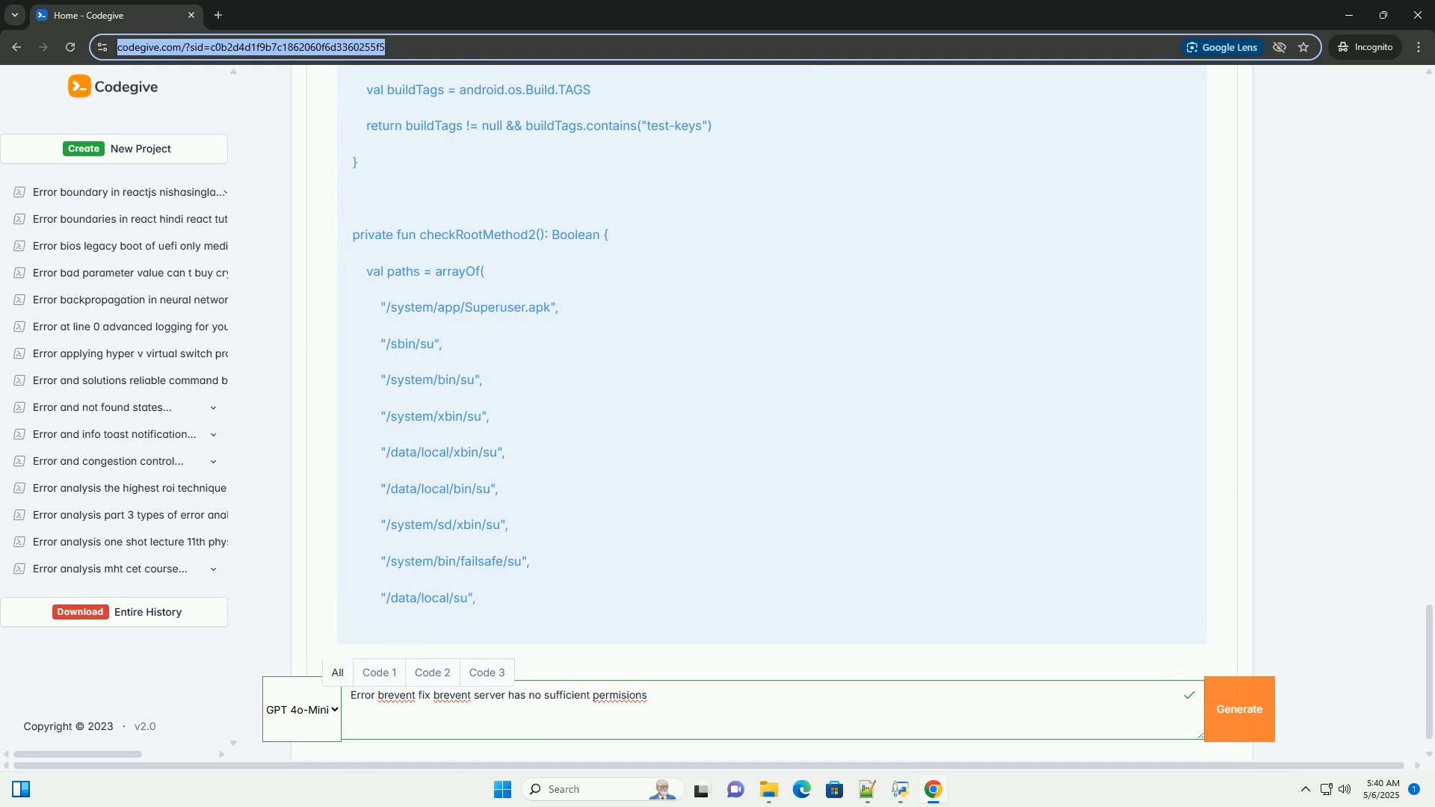
scroll(down, 3)
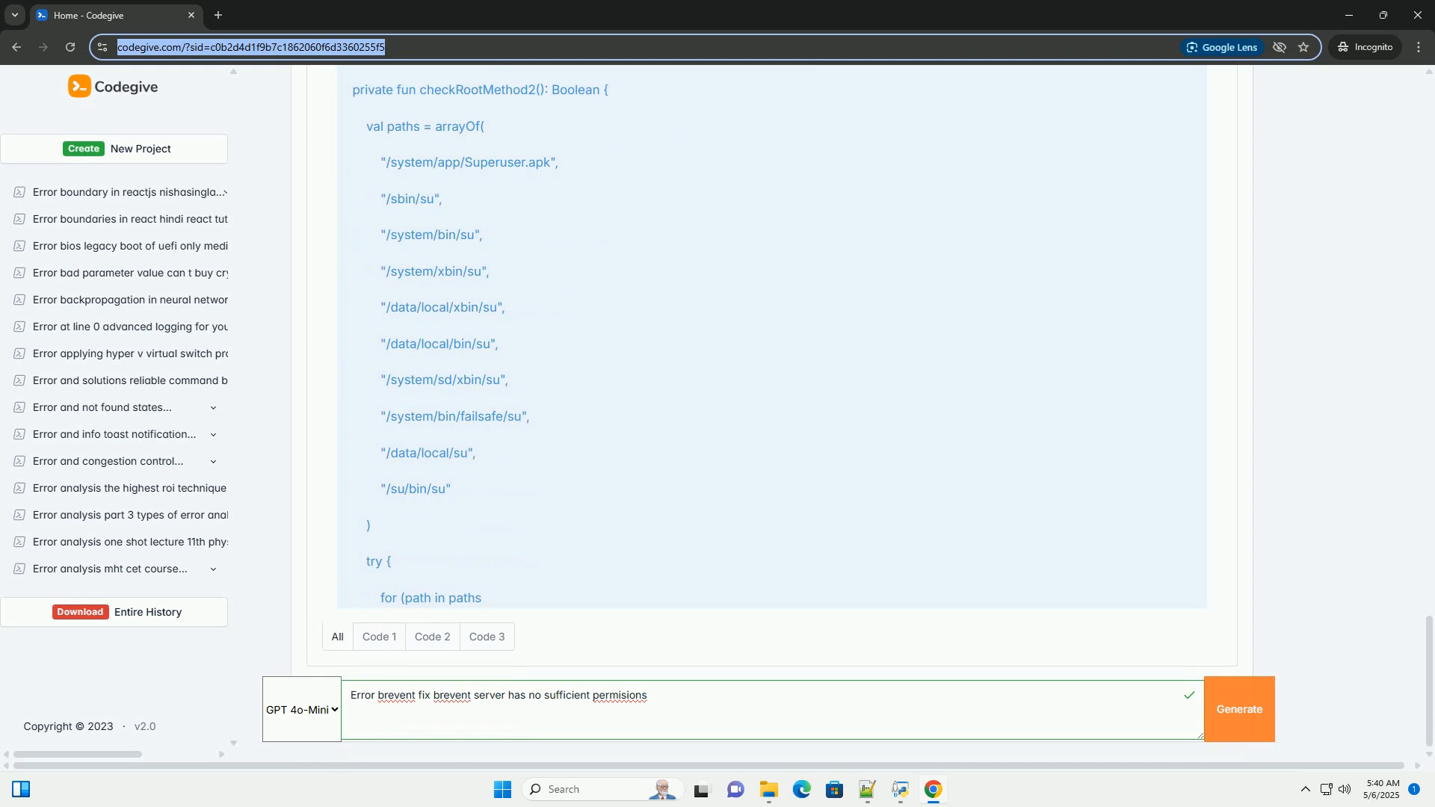
scroll(down, 3)
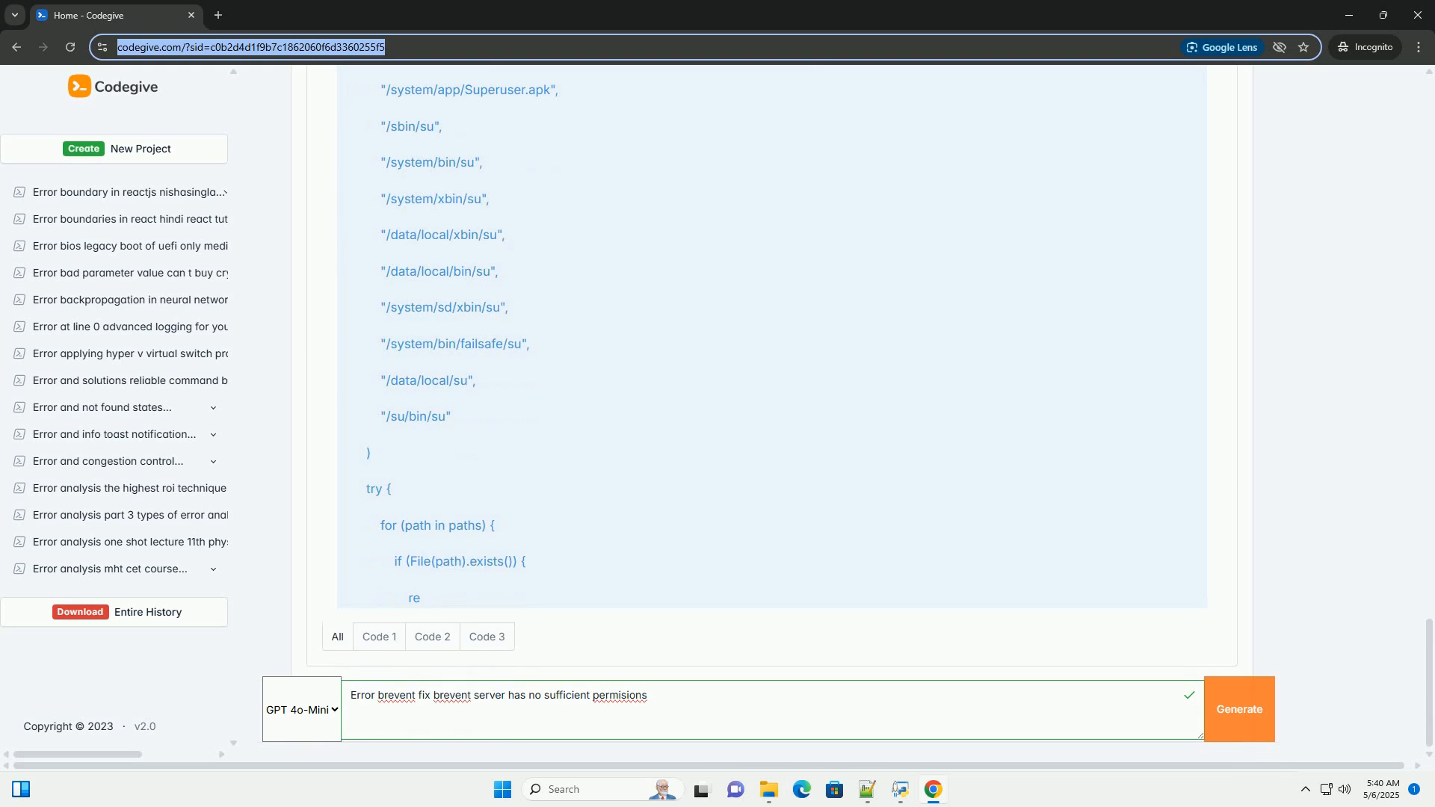
scroll(down, 3)
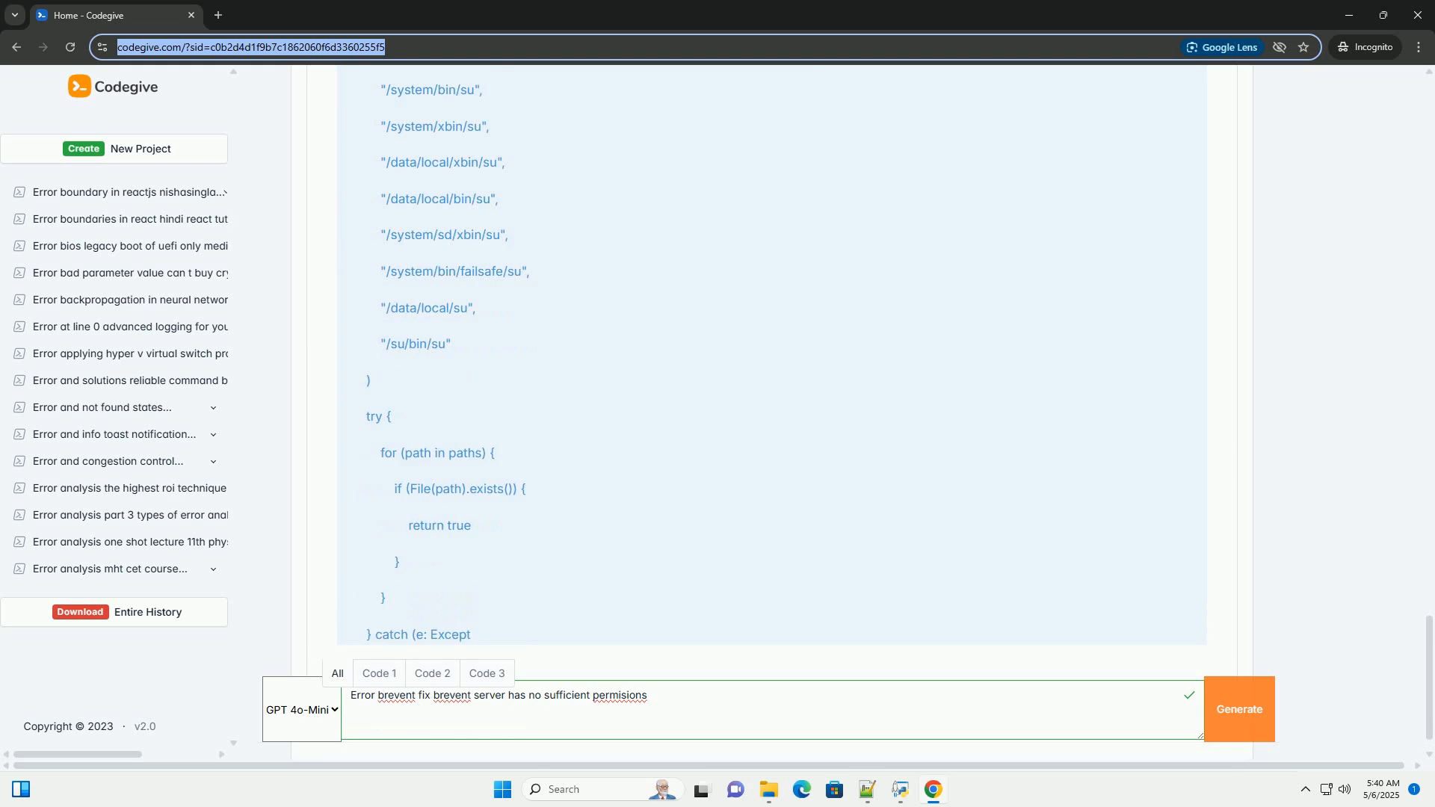
scroll(down, 3)
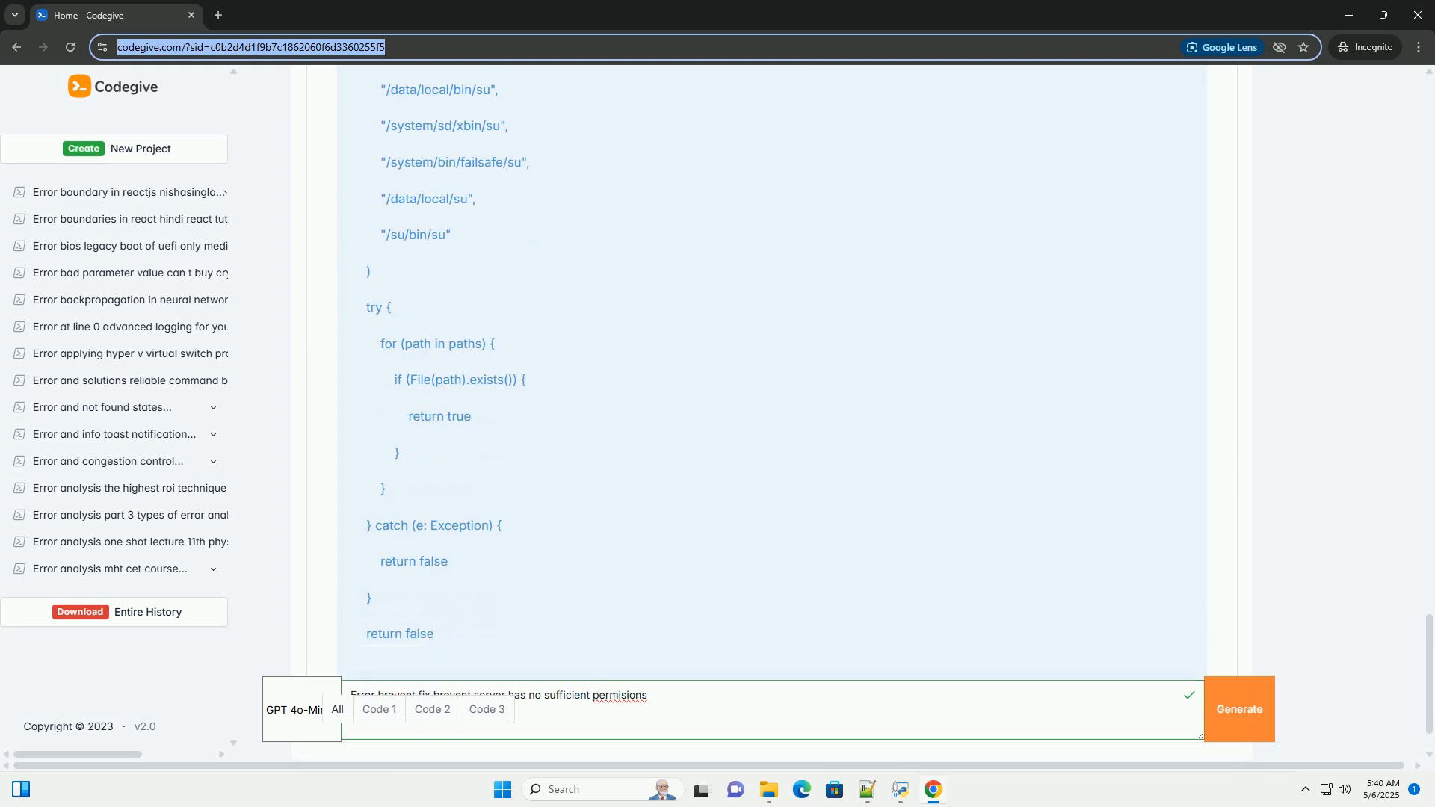
scroll(down, 3)
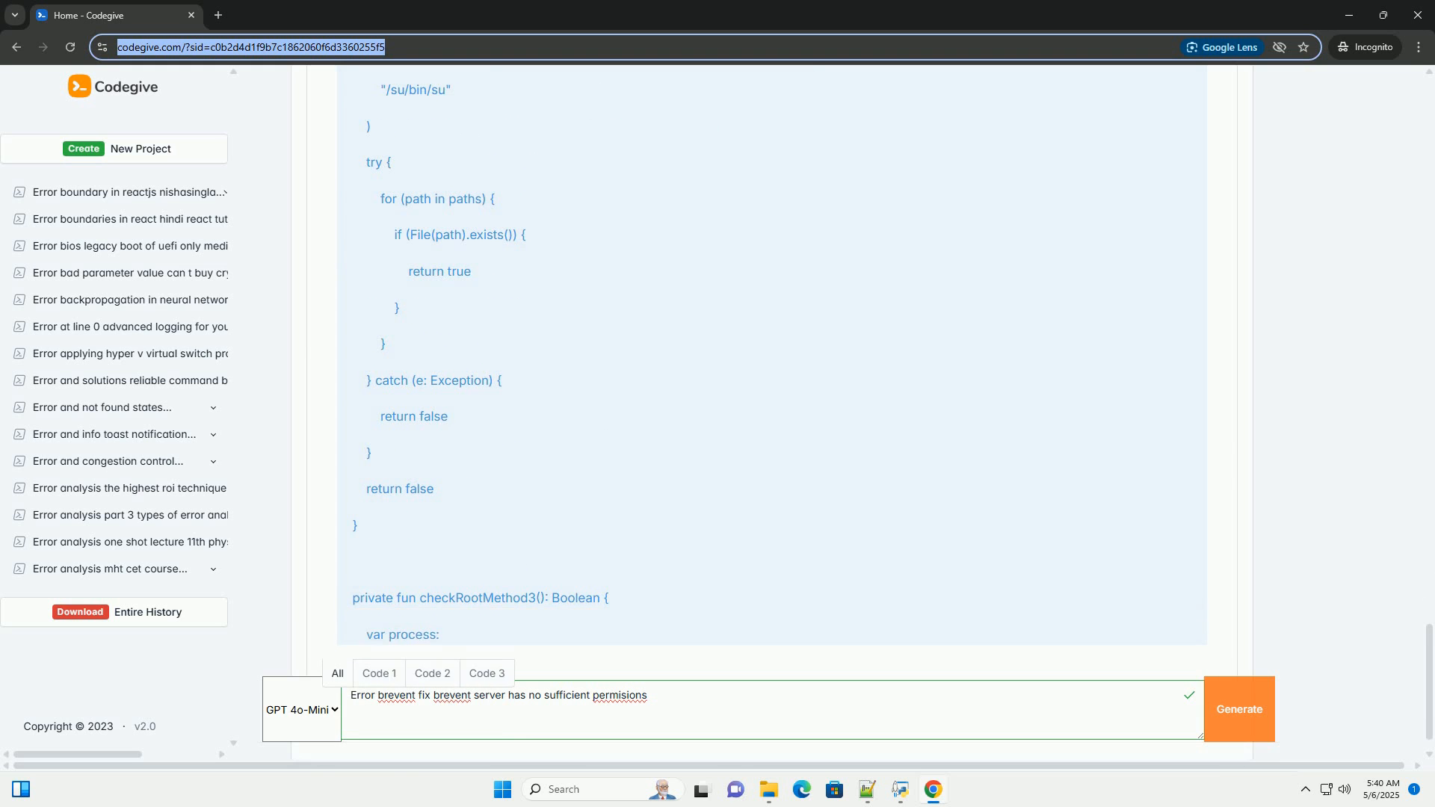
scroll(down, 3)
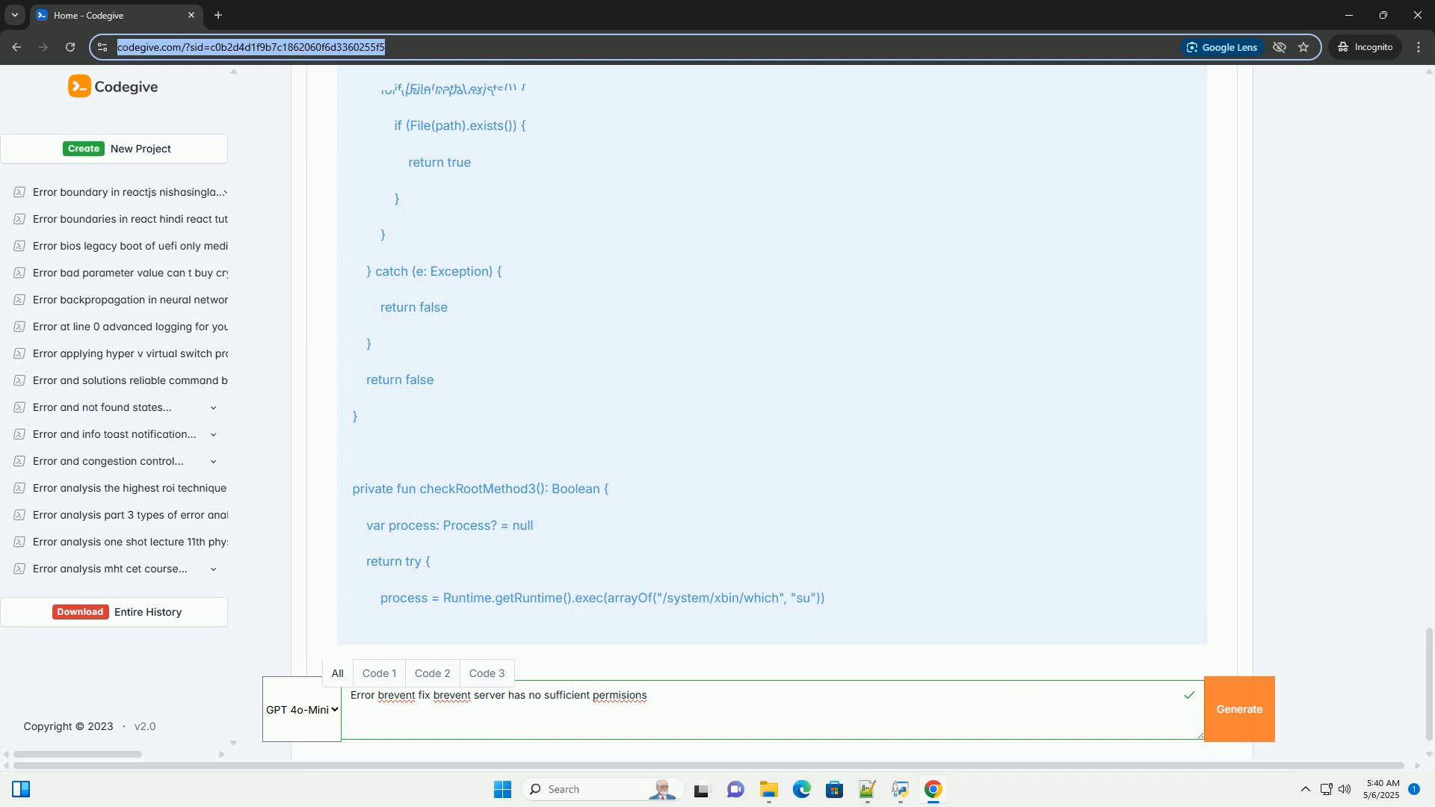
scroll(down, 3)
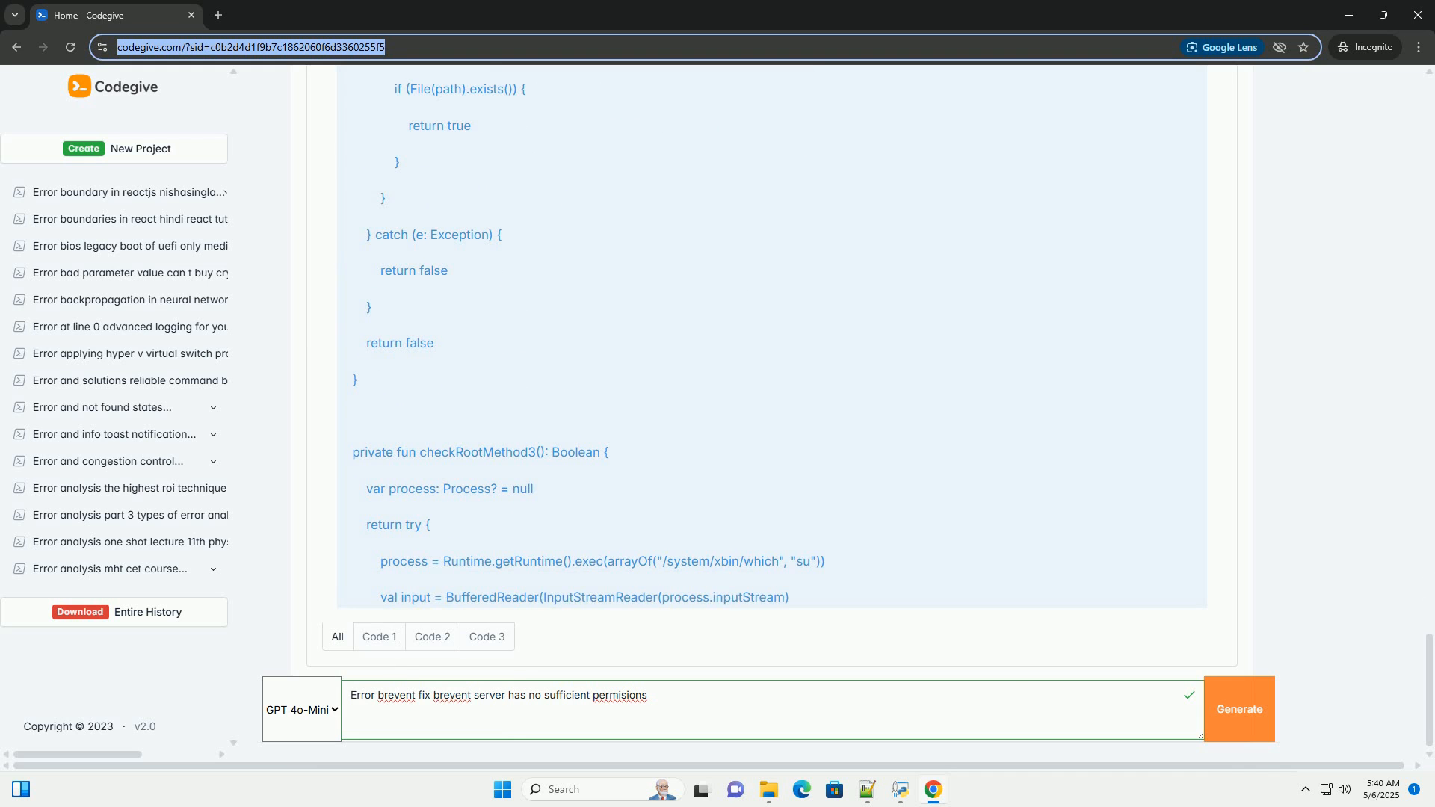
scroll(down, 3)
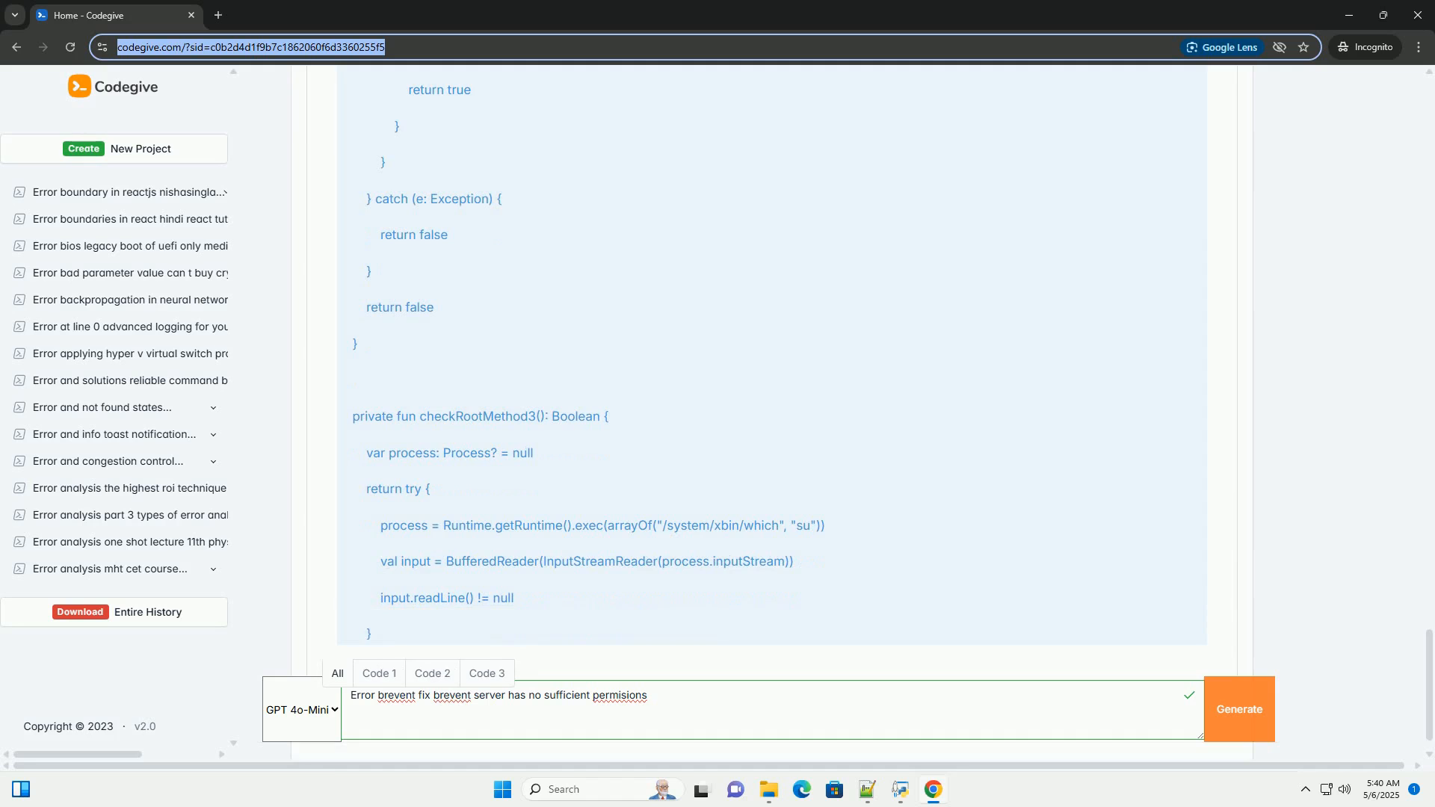